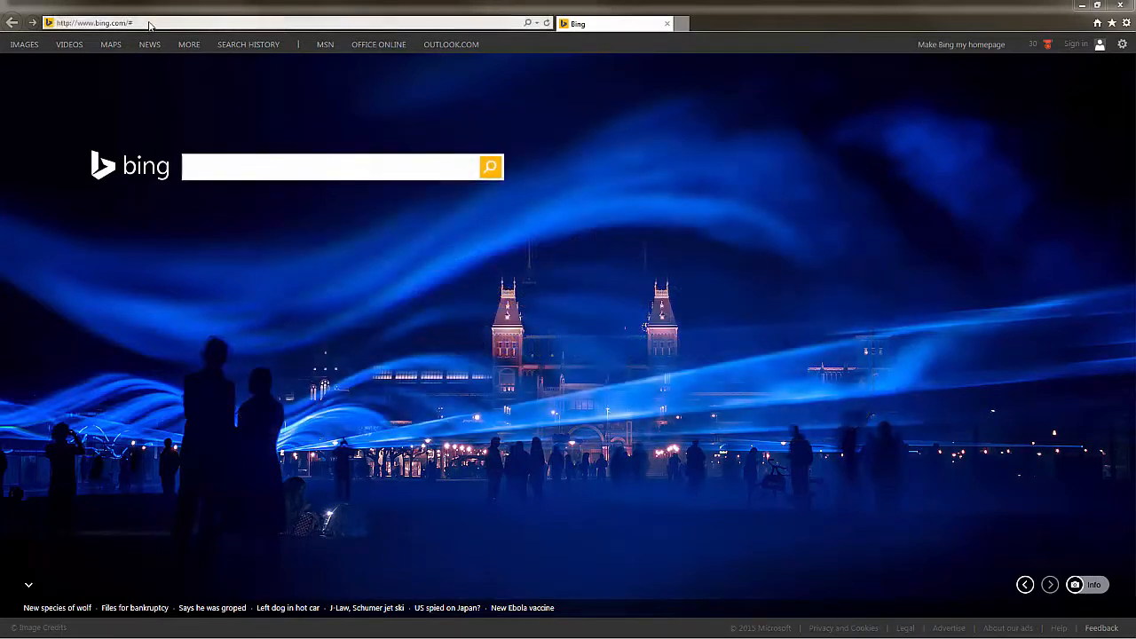
Navigate from the Bing home page to the Yuba College site at yc.yccd.edu
{"action": "left_click", "coordinate": [89, 23]}
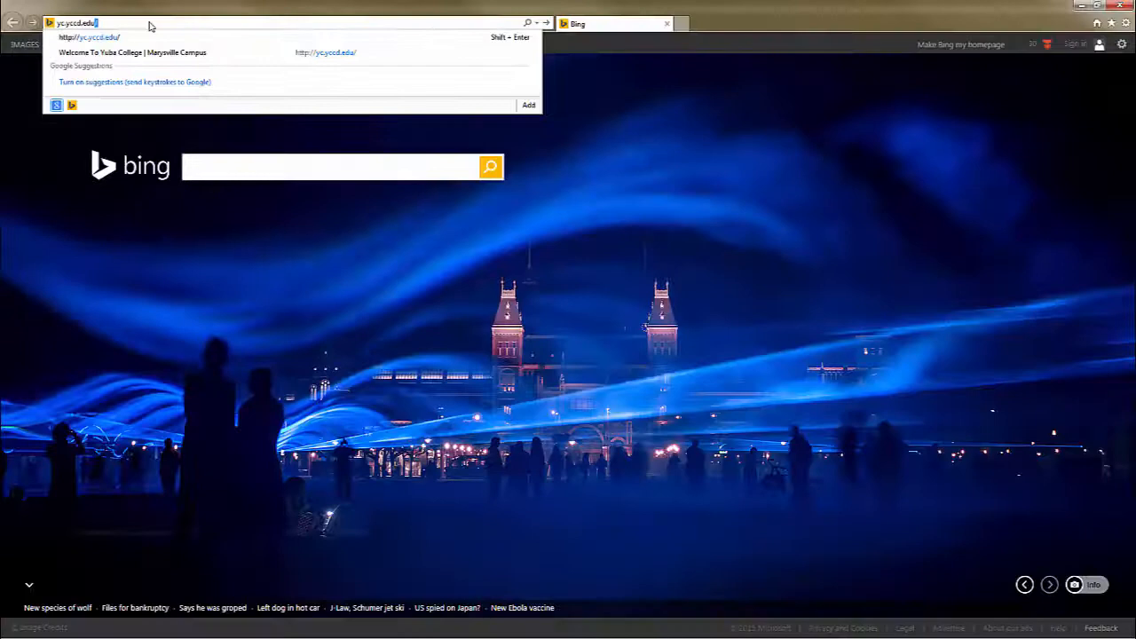
{"action": "key", "text": "Enter"}
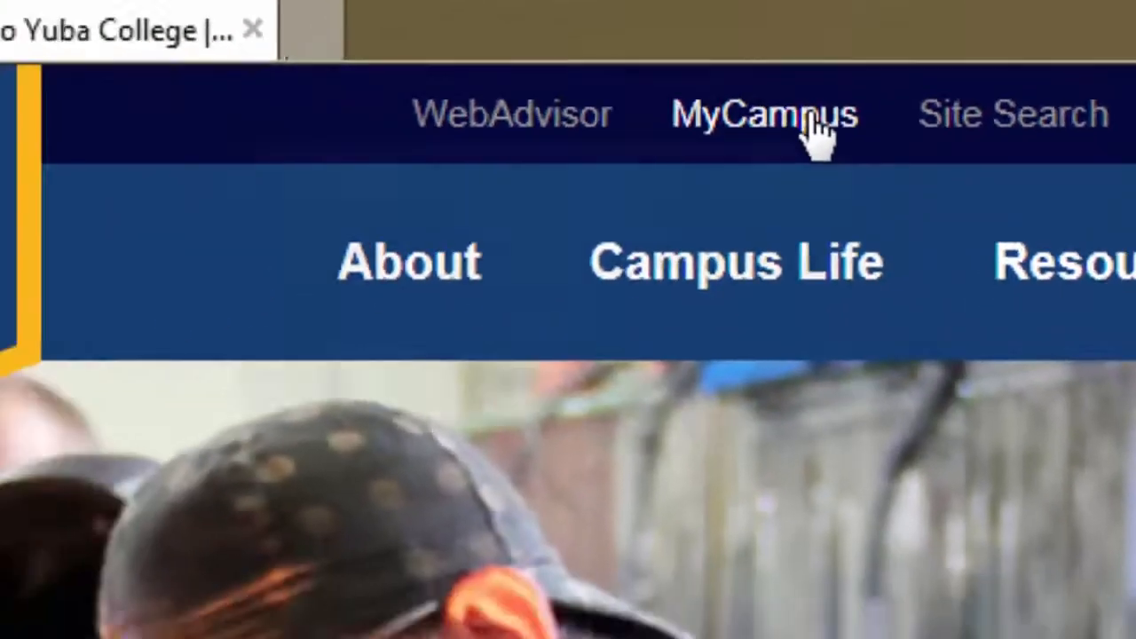
{"action": "left_click", "coordinate": [765, 113]}
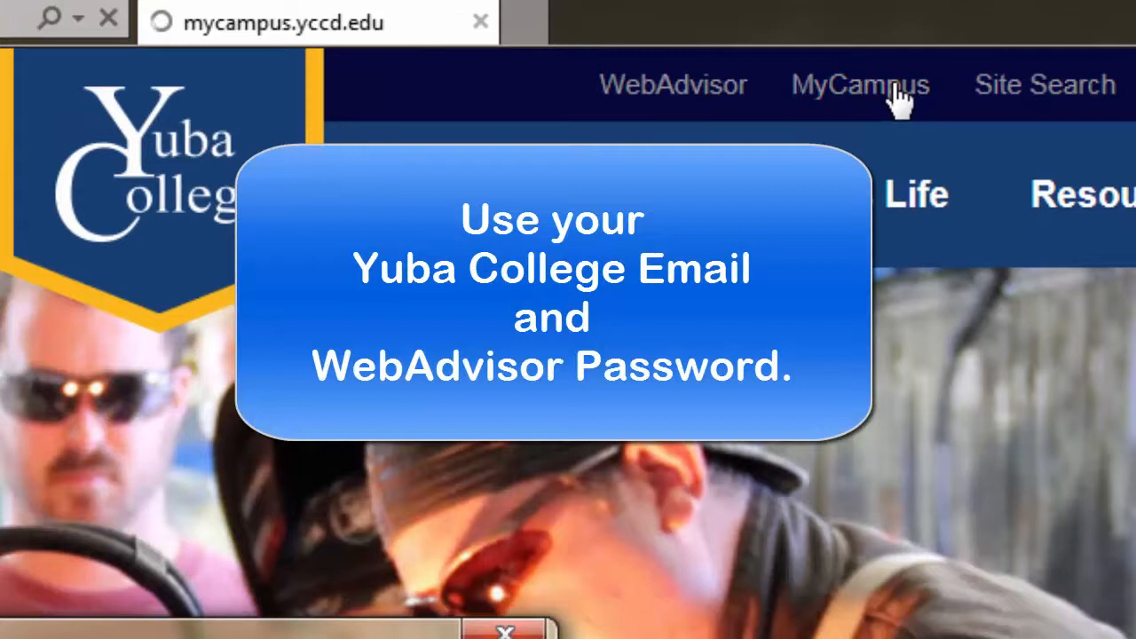
{"action": "left_click", "coordinate": [859, 85]}
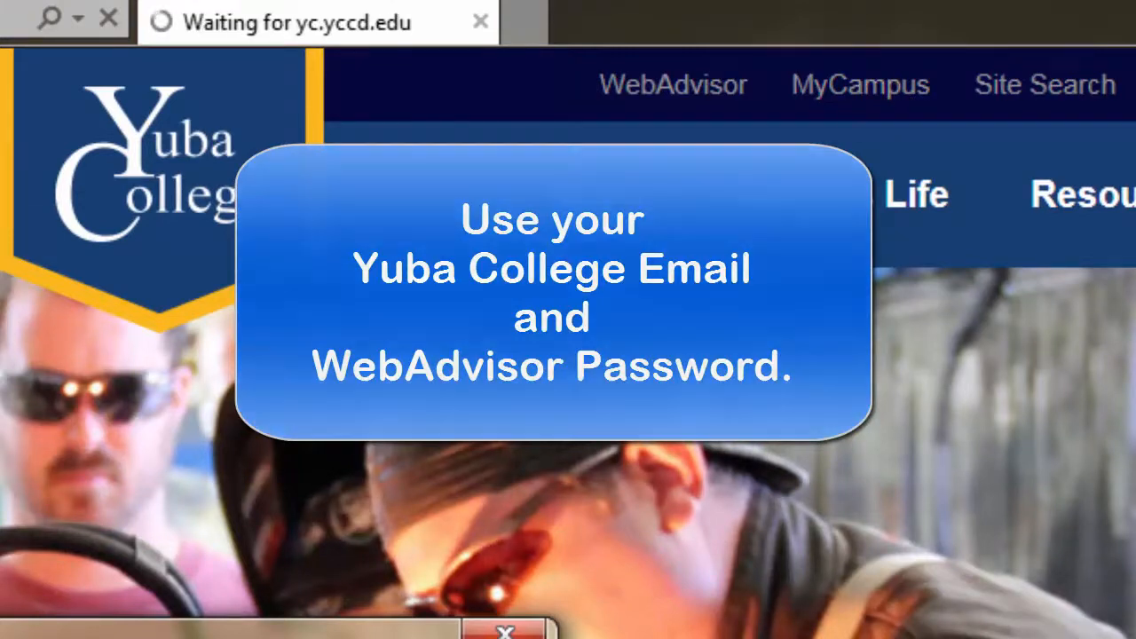
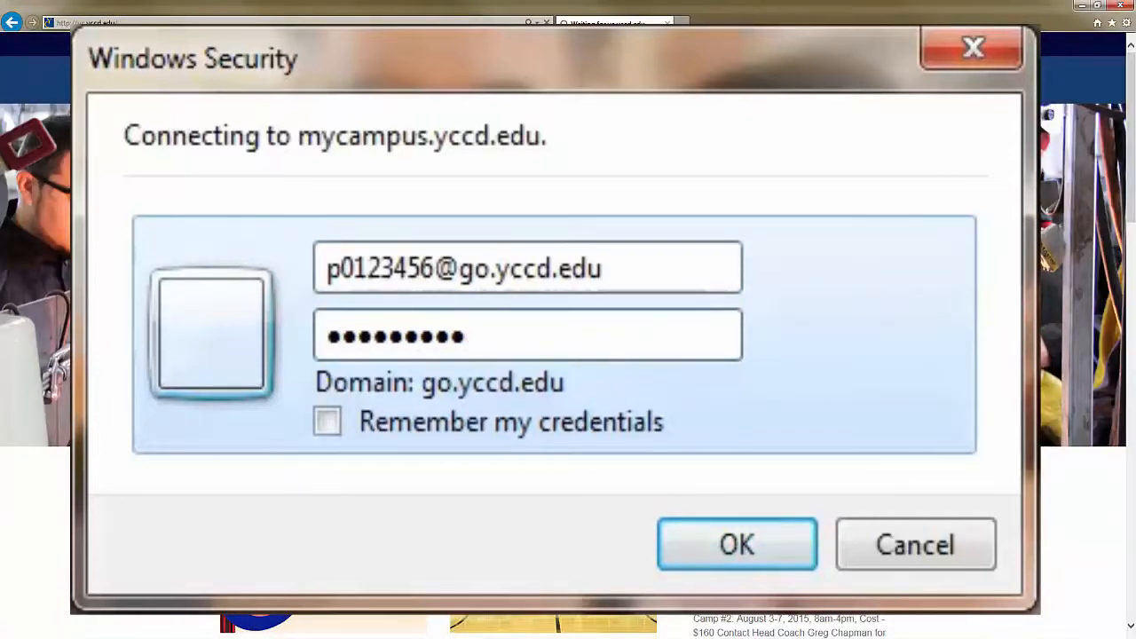
{"action": "left_click", "coordinate": [735, 544]}
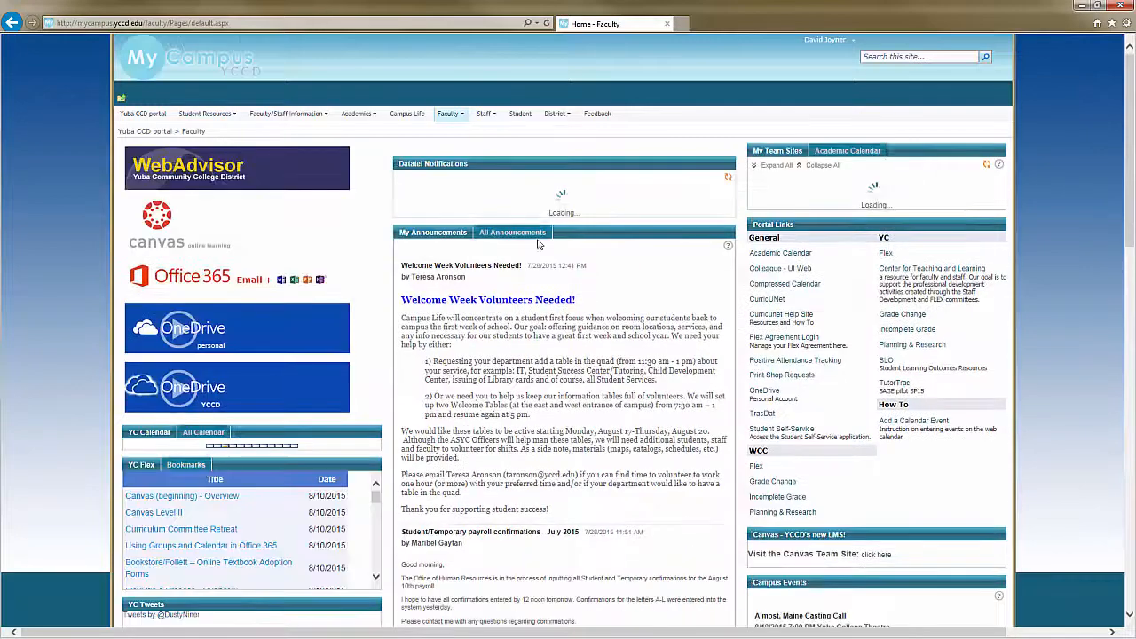
Reach the Yuba College Library page via the Student tab's Student Resources menu
{"action": "left_click", "coordinate": [447, 114]}
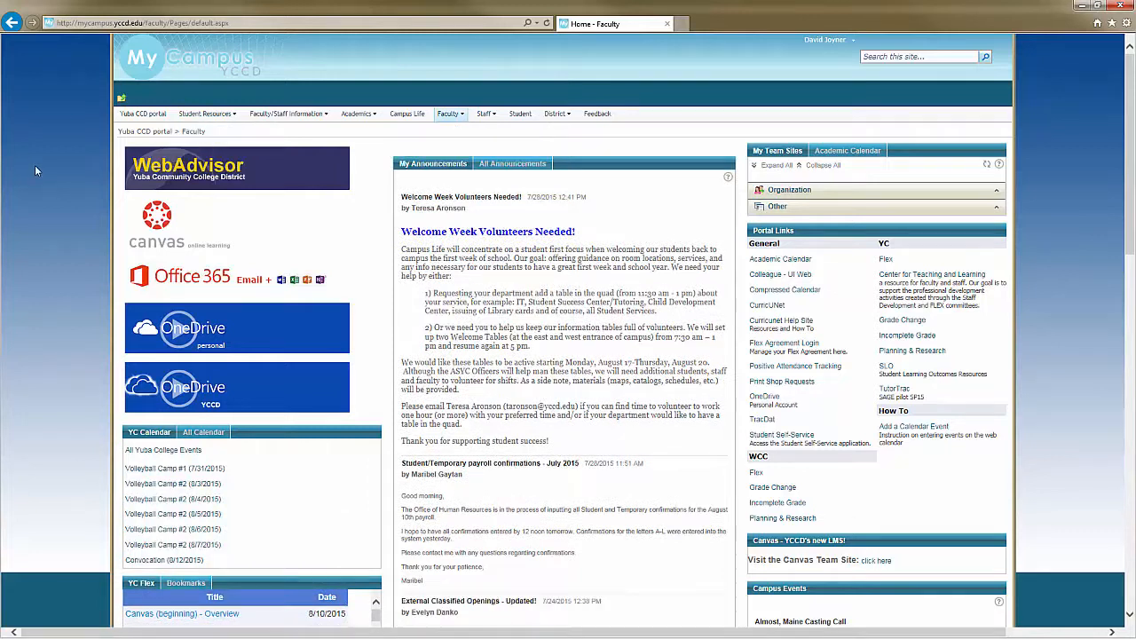
{"action": "left_click", "coordinate": [520, 113]}
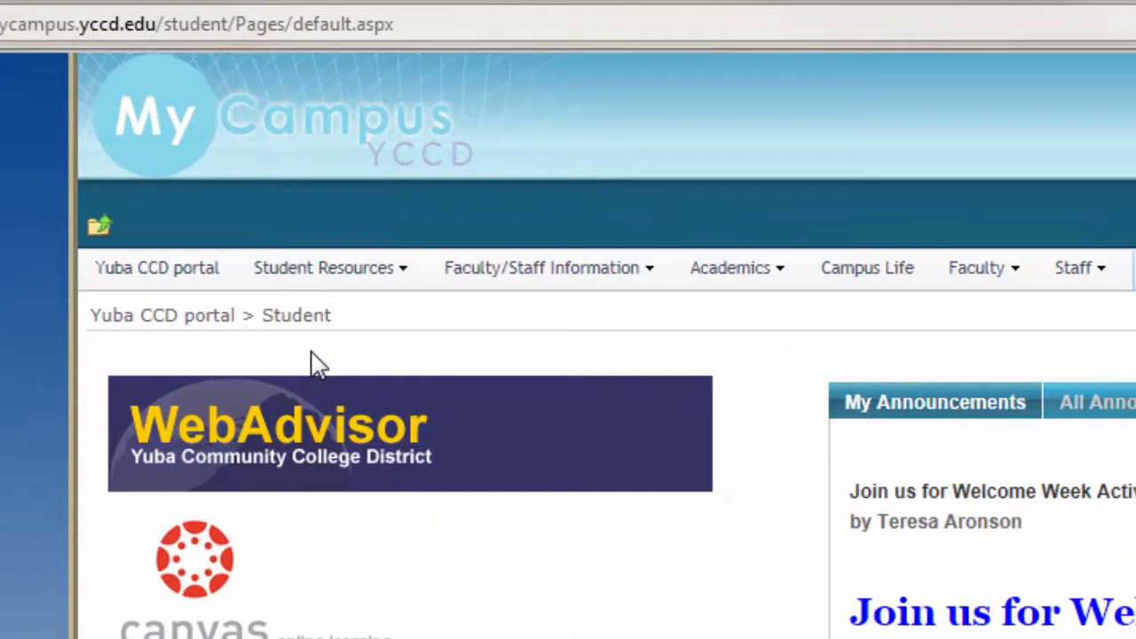
{"action": "mouse_move", "coordinate": [336, 316]}
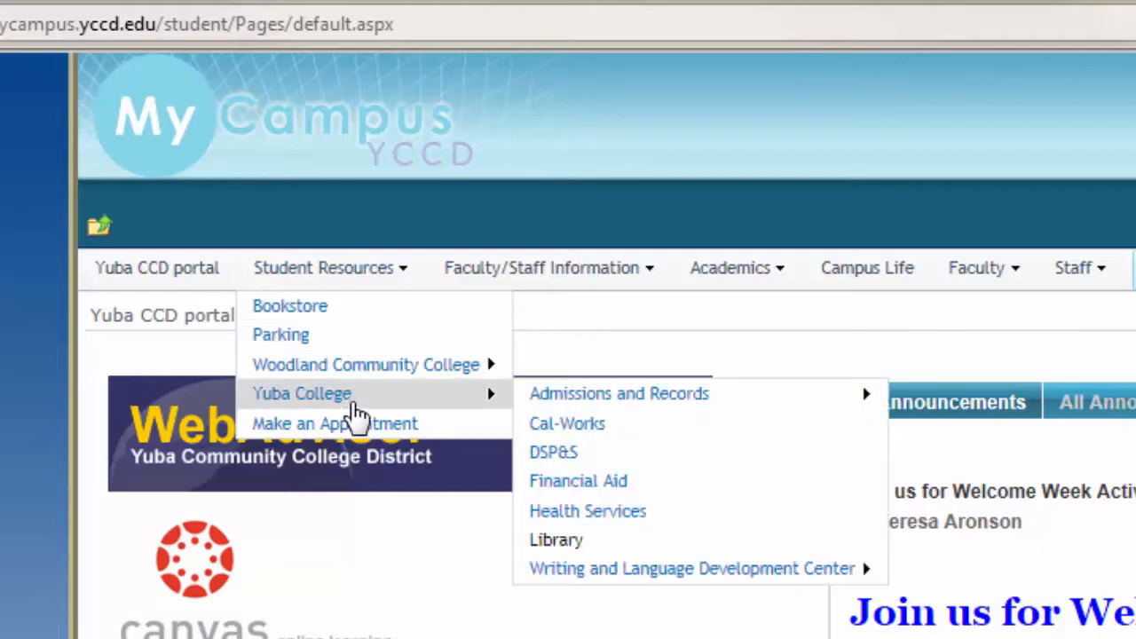
{"action": "mouse_move", "coordinate": [556, 540]}
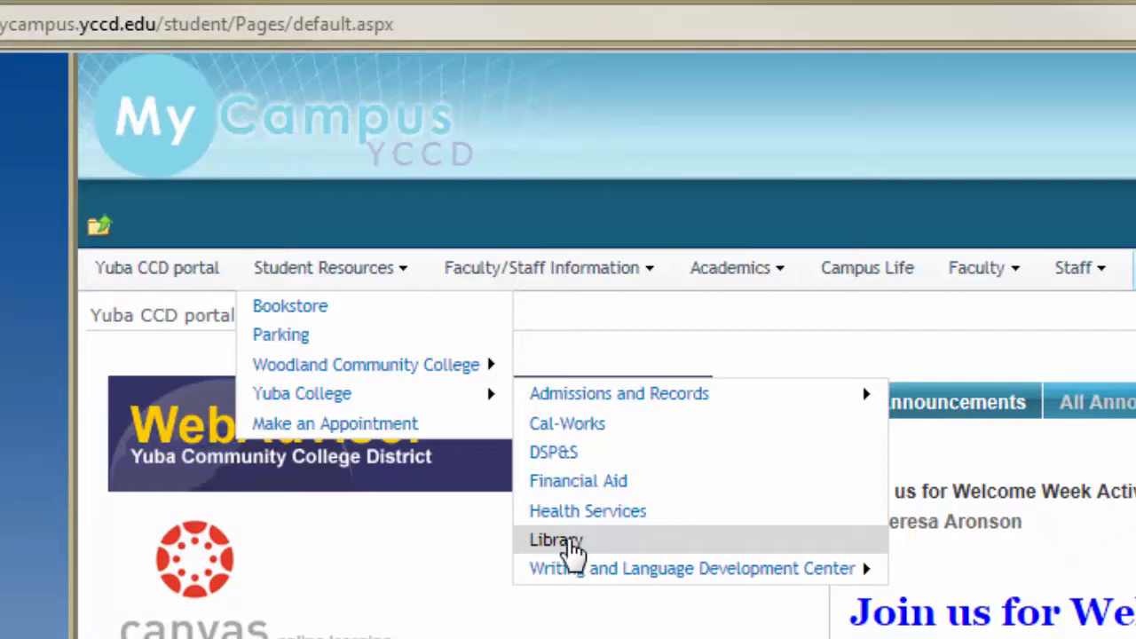
{"action": "left_click", "coordinate": [554, 540]}
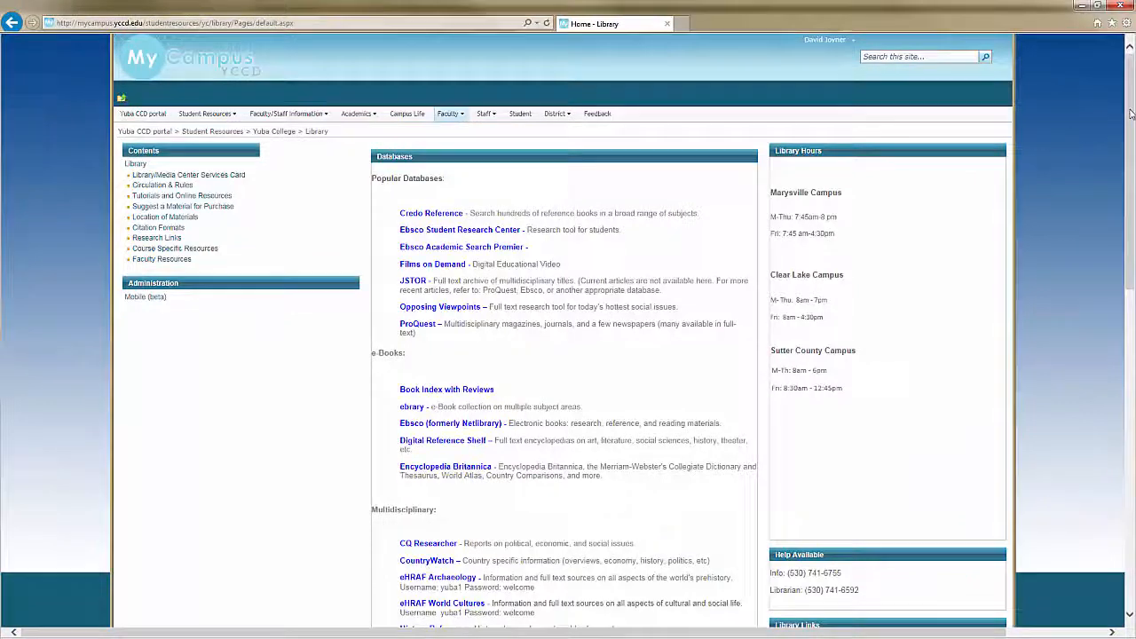
Open the Library Catalog link from the Find books section
{"action": "scroll", "scroll_direction": "down", "scroll_amount": 3}
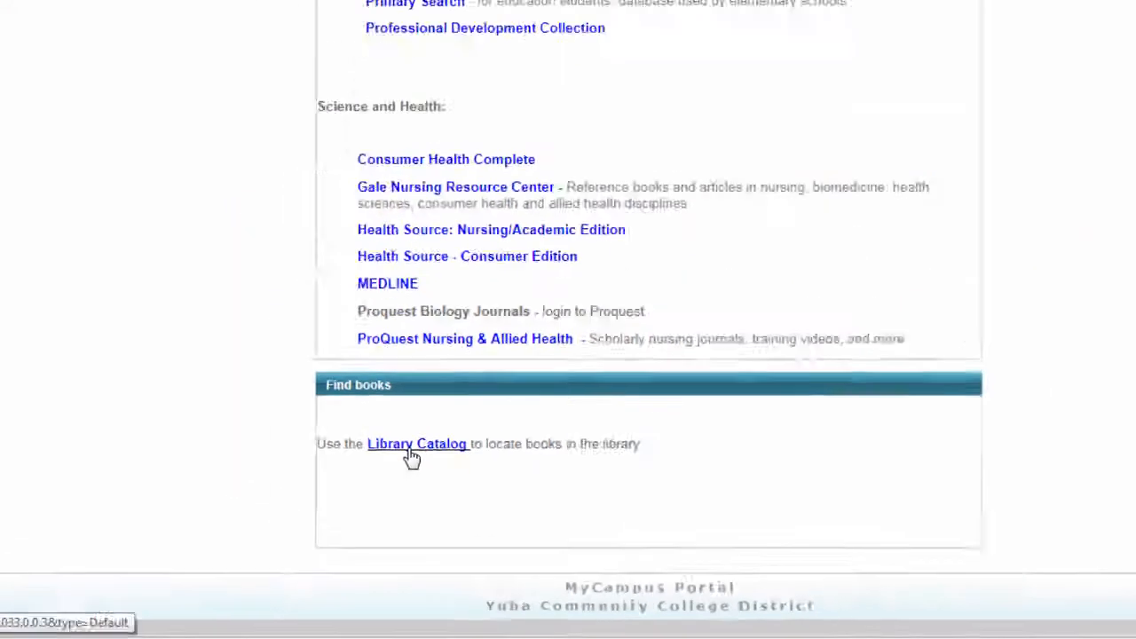
{"action": "scroll", "scroll_direction": "down", "scroll_amount": 3}
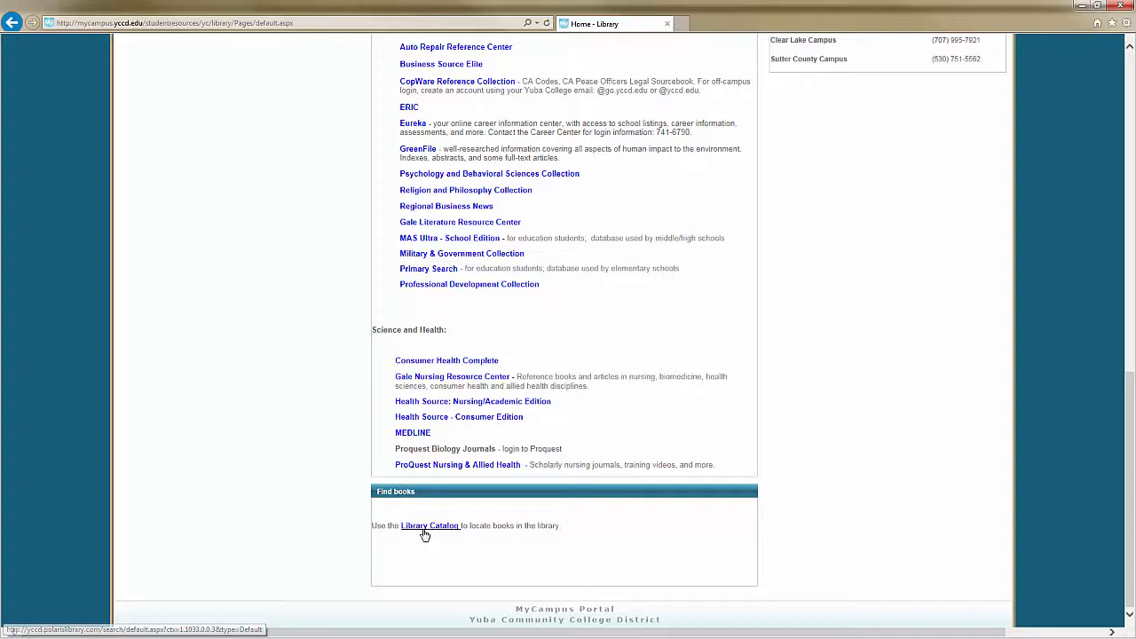
{"action": "left_click", "coordinate": [430, 526]}
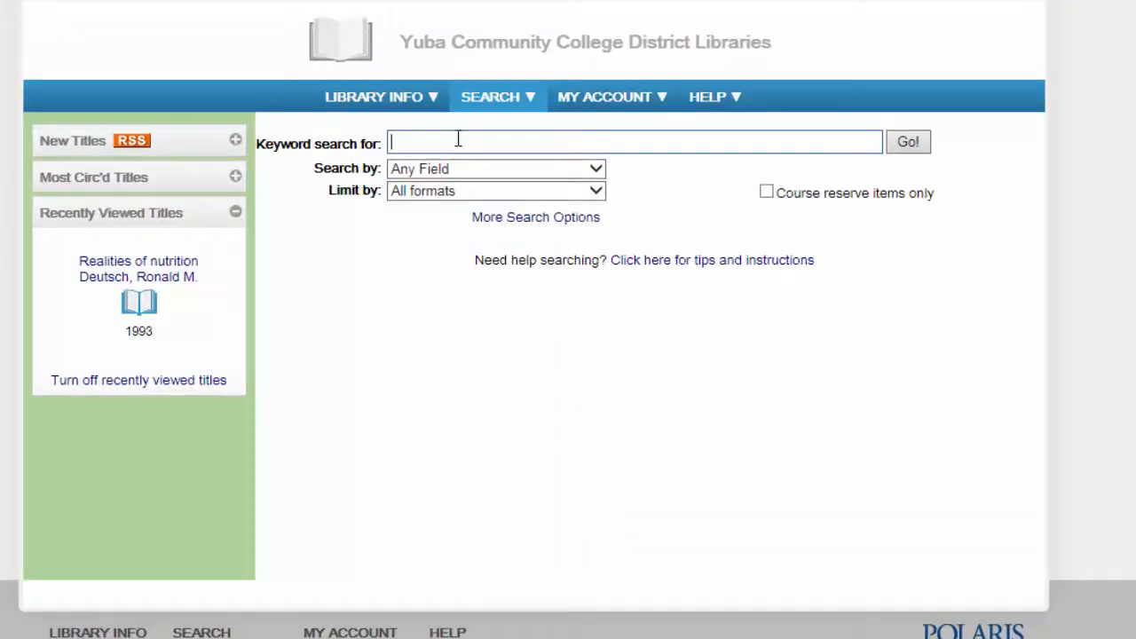
Run a keyword search for nutrition and browse the 405 matching titles
{"action": "type", "text": "nutri"}
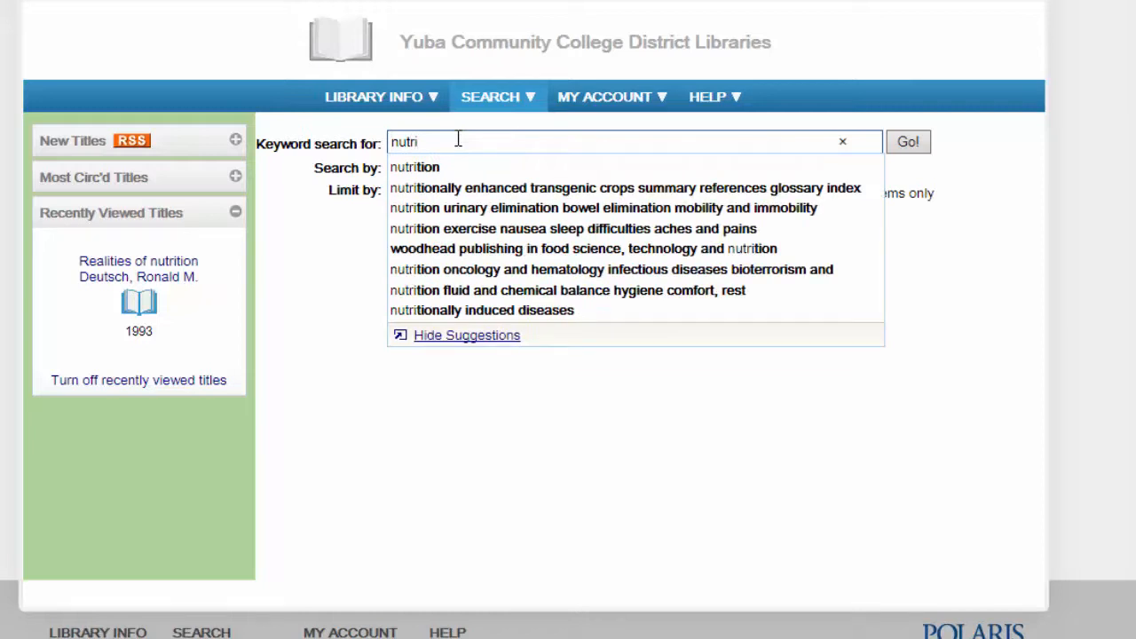
{"action": "left_click", "coordinate": [415, 167]}
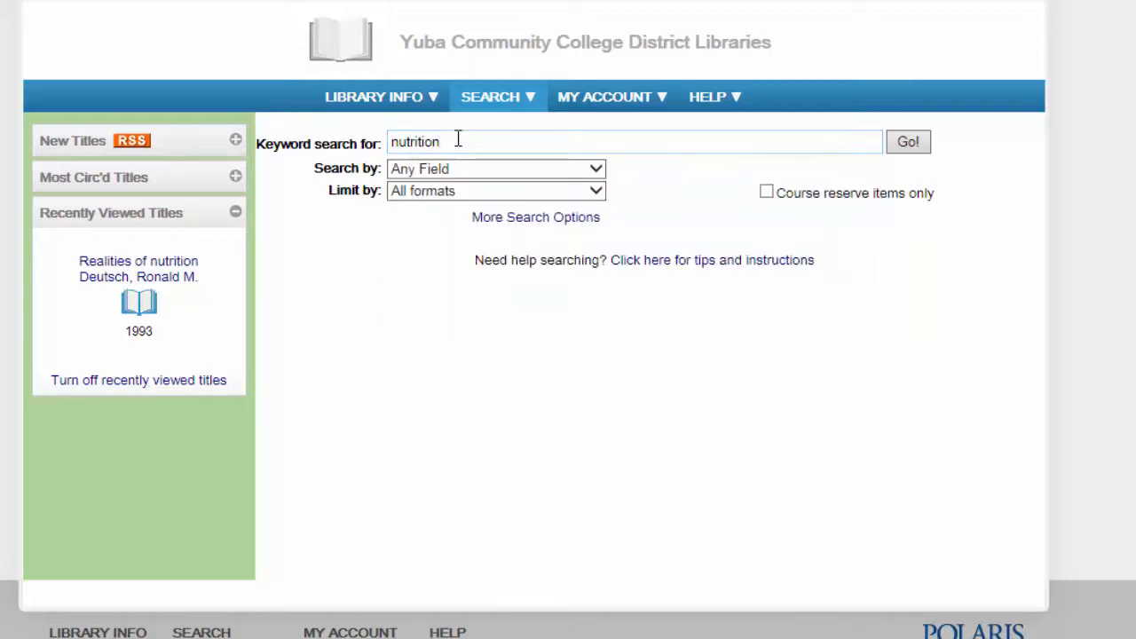
{"action": "left_click", "coordinate": [907, 142]}
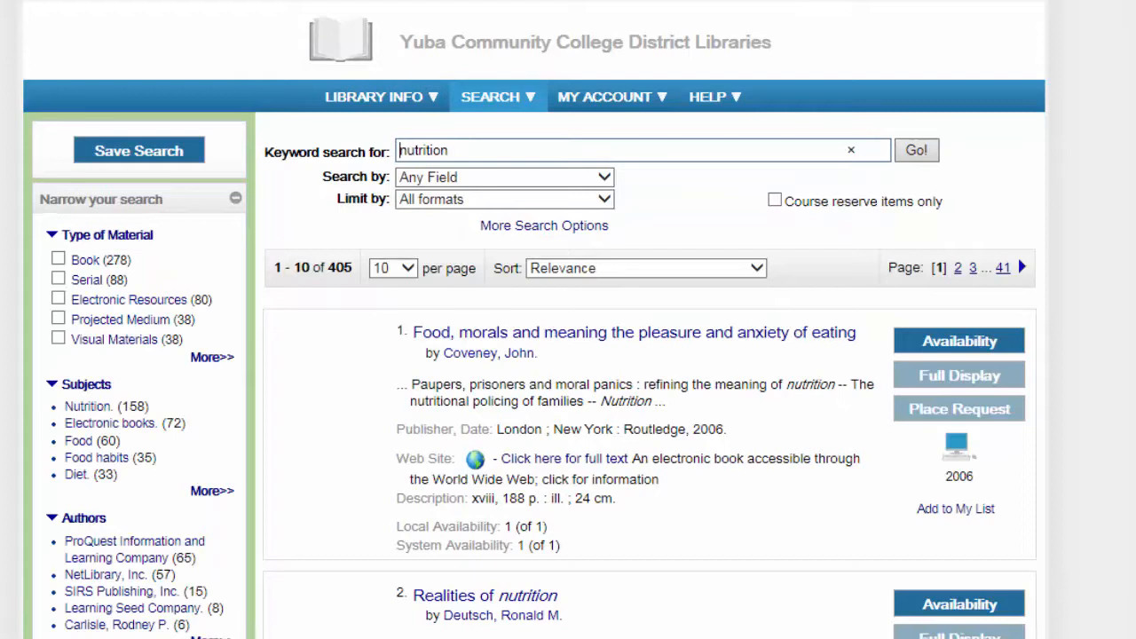
{"action": "scroll", "scroll_direction": "down", "scroll_amount": 3}
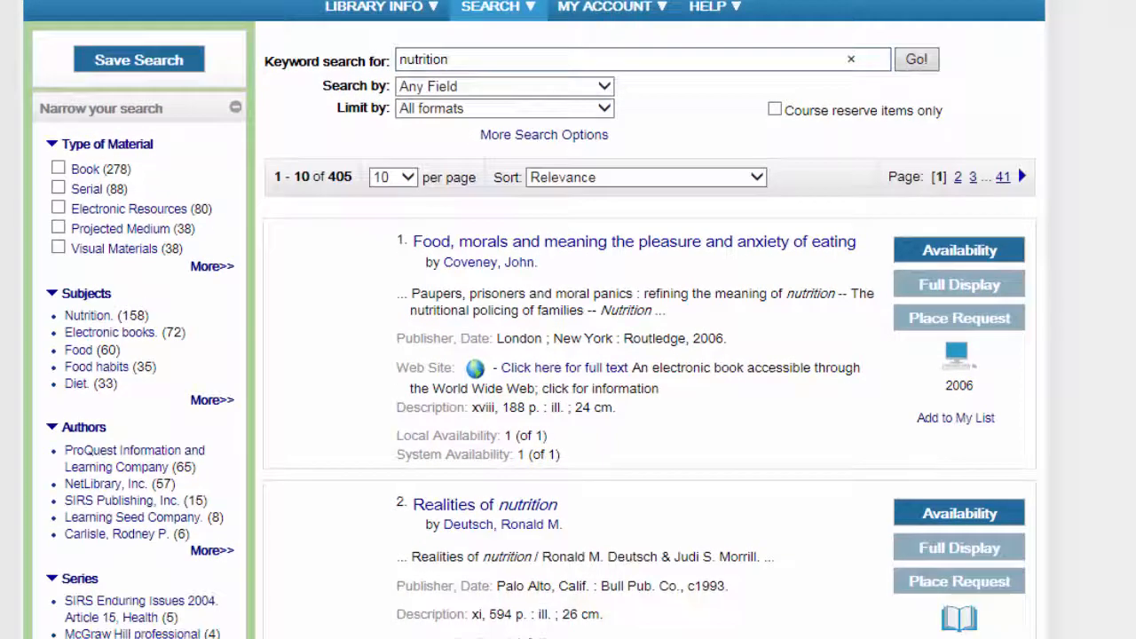
{"action": "scroll", "scroll_direction": "down", "scroll_amount": 3}
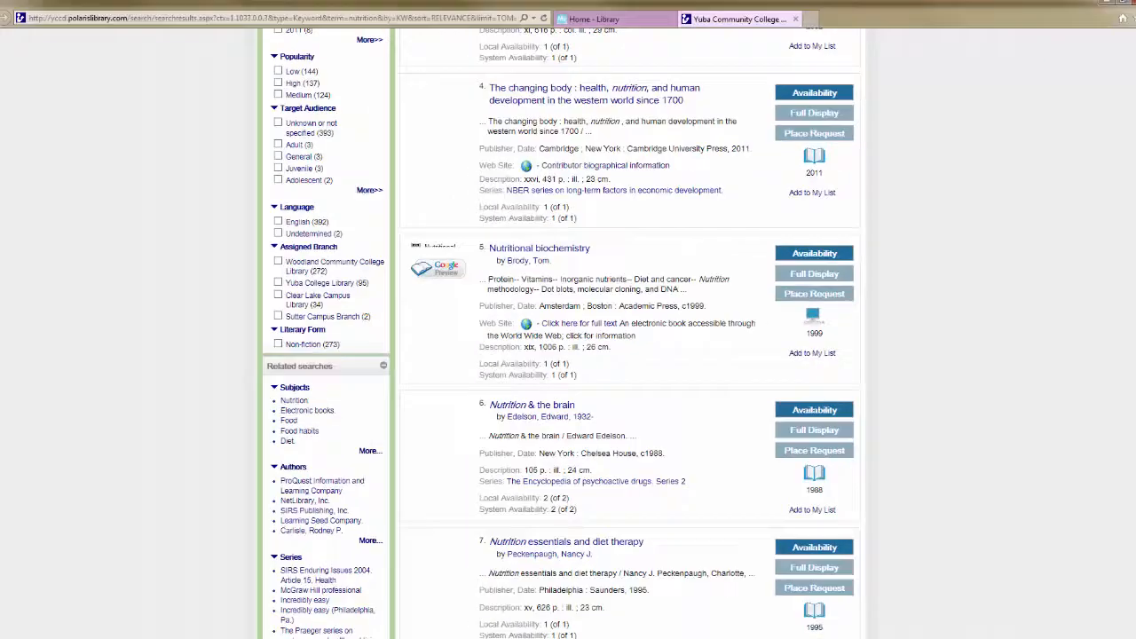
{"action": "scroll", "scroll_direction": "down", "scroll_amount": 3}
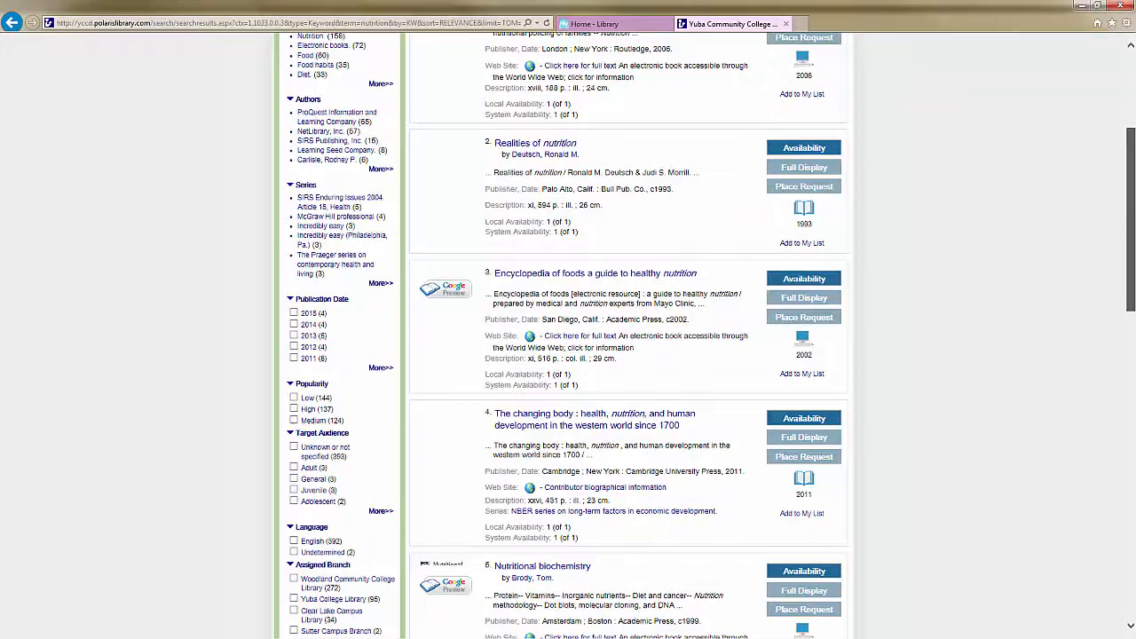
{"action": "scroll", "scroll_direction": "down", "scroll_amount": 3}
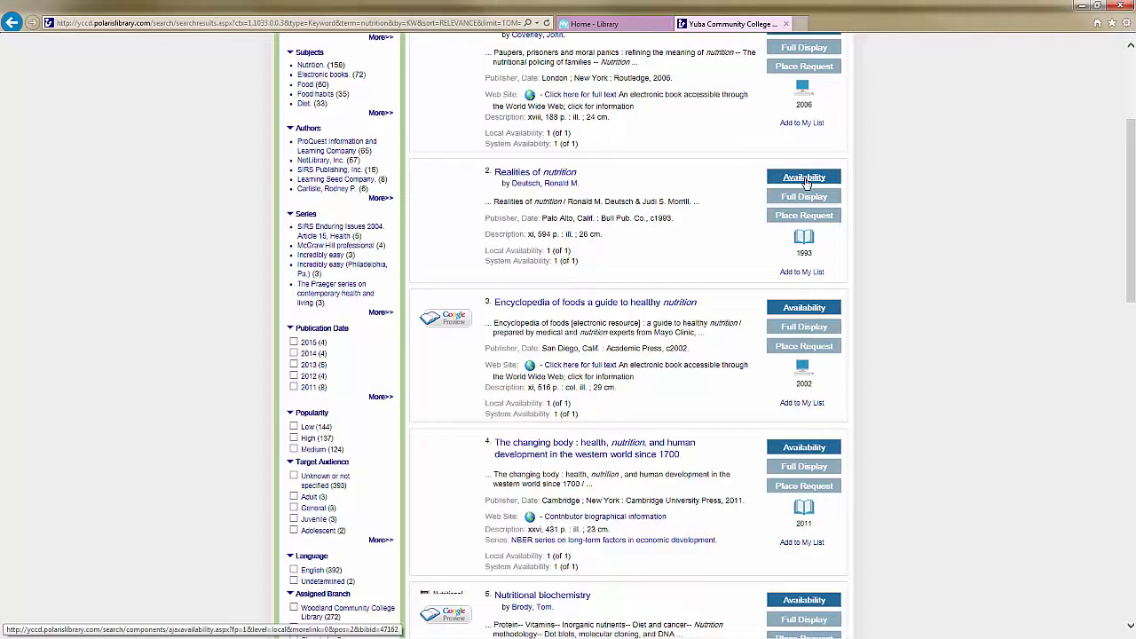
Check availability of Realities of nutrition (613.2 D489N, 2nd floor), then close the popup
{"action": "left_click", "coordinate": [803, 178]}
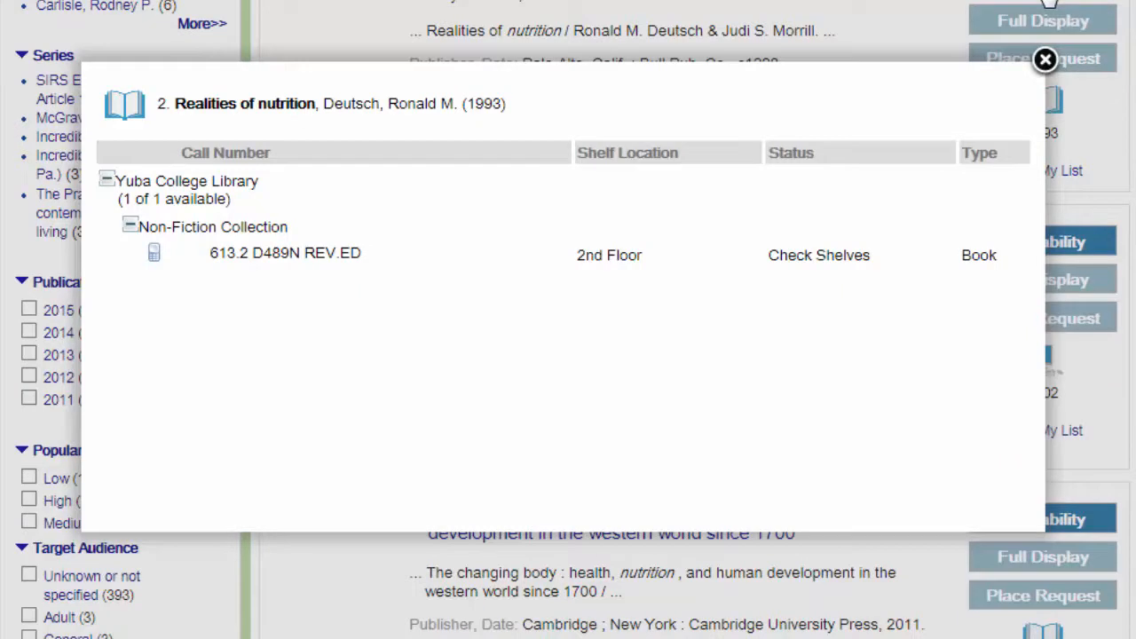
{"action": "mouse_move", "coordinate": [1046, 60]}
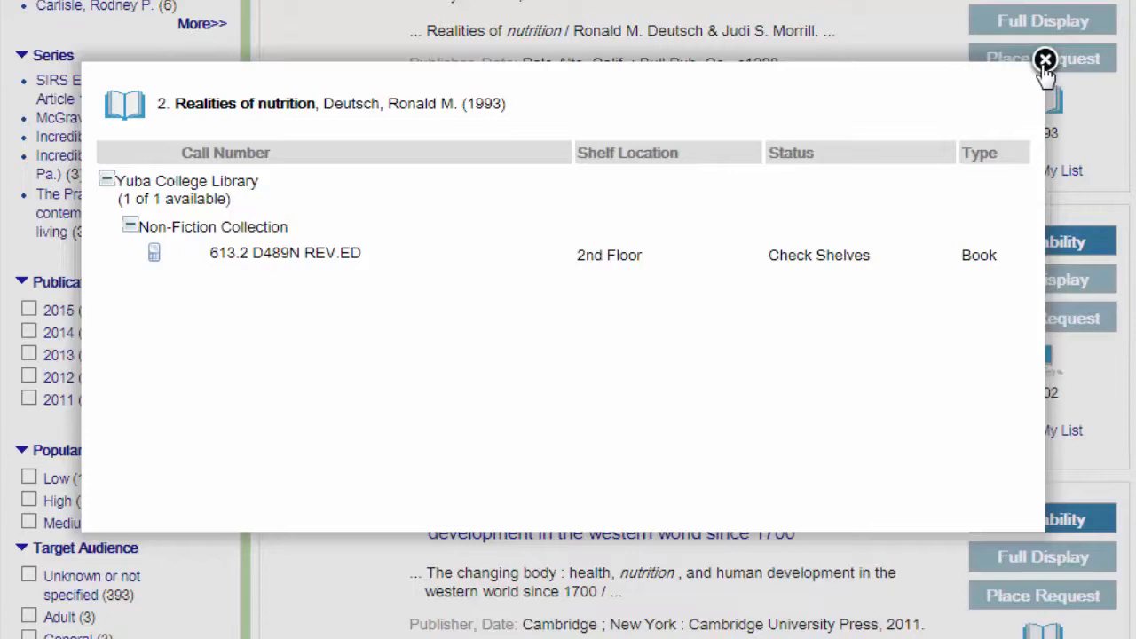
{"action": "left_click", "coordinate": [1046, 64]}
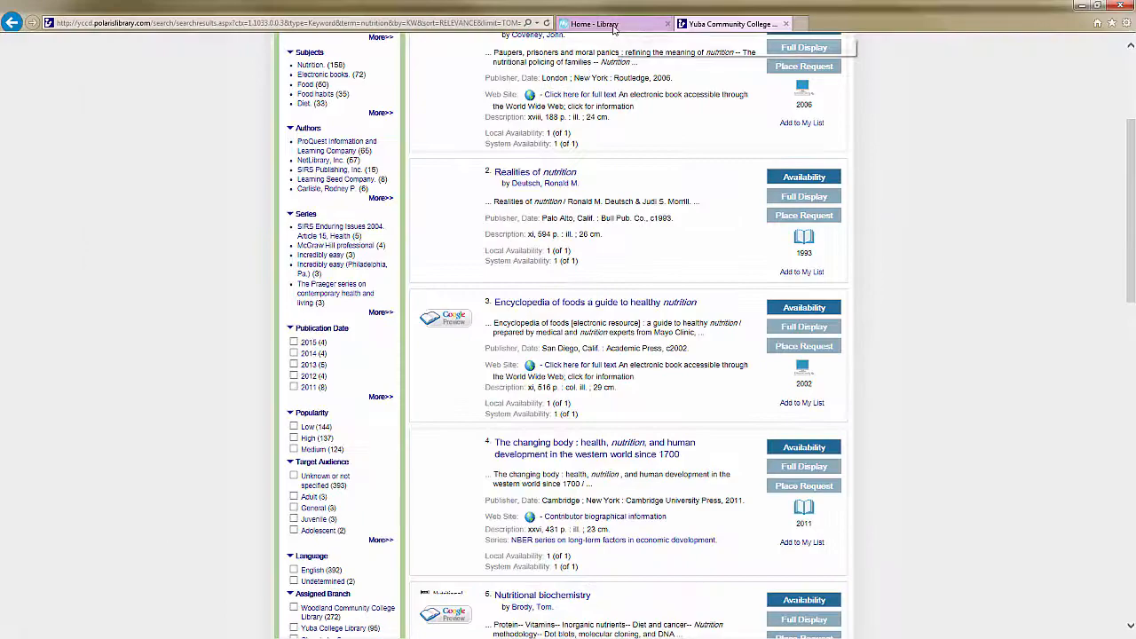
{"action": "mouse_move", "coordinate": [612, 25]}
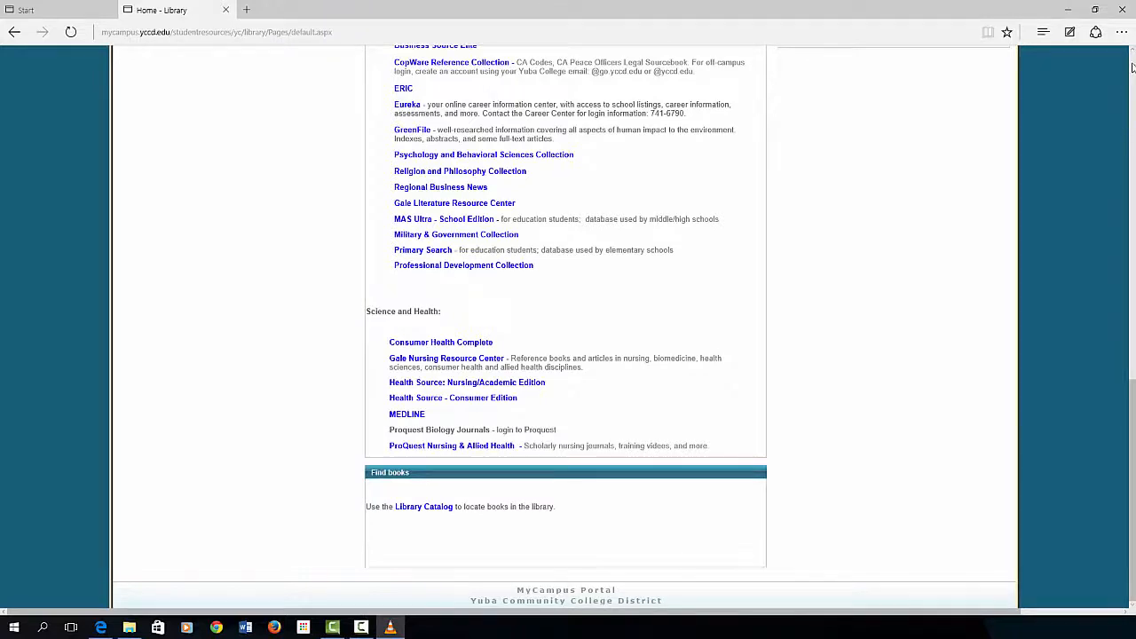
Open ProQuest from the library page's Popular Databases list
{"action": "scroll", "scroll_direction": "up", "scroll_amount": 3}
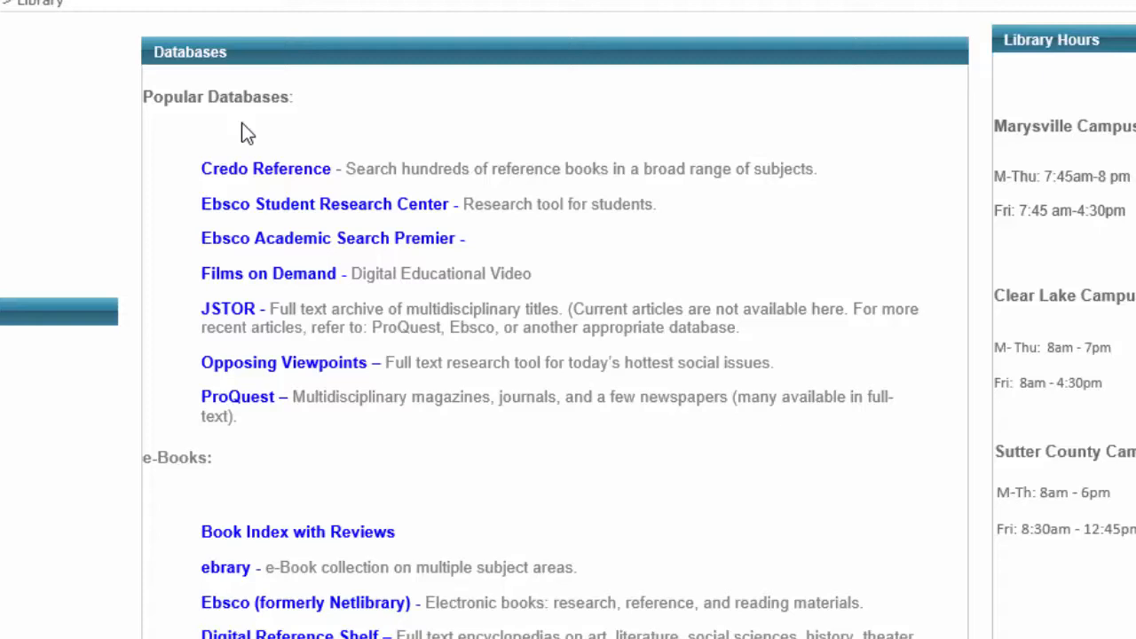
{"action": "mouse_move", "coordinate": [238, 398]}
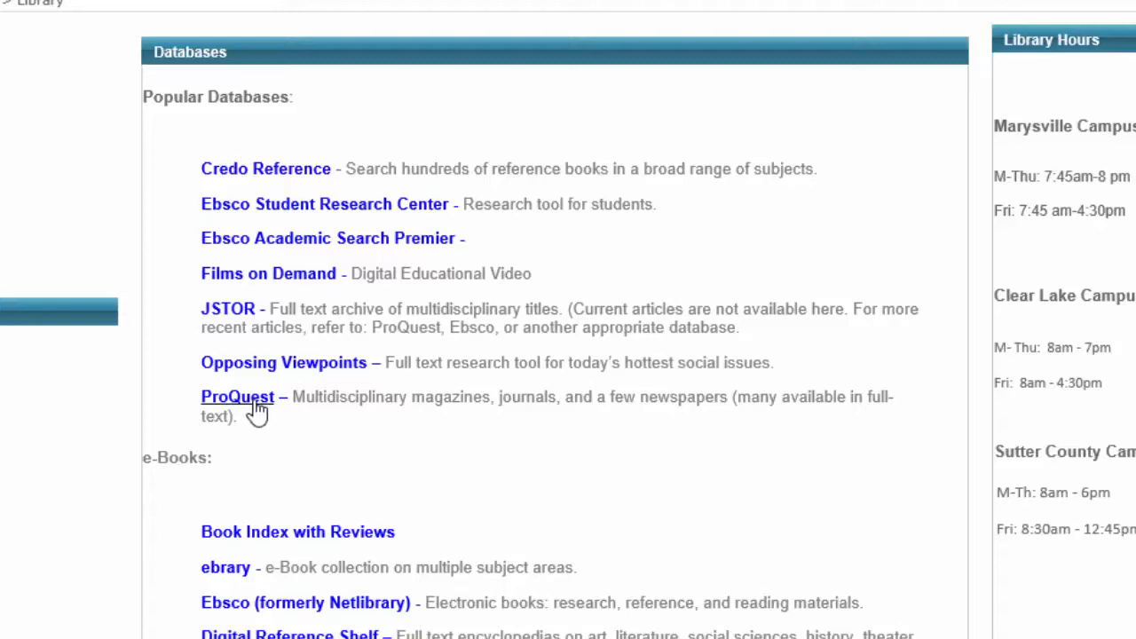
{"action": "left_click", "coordinate": [238, 398]}
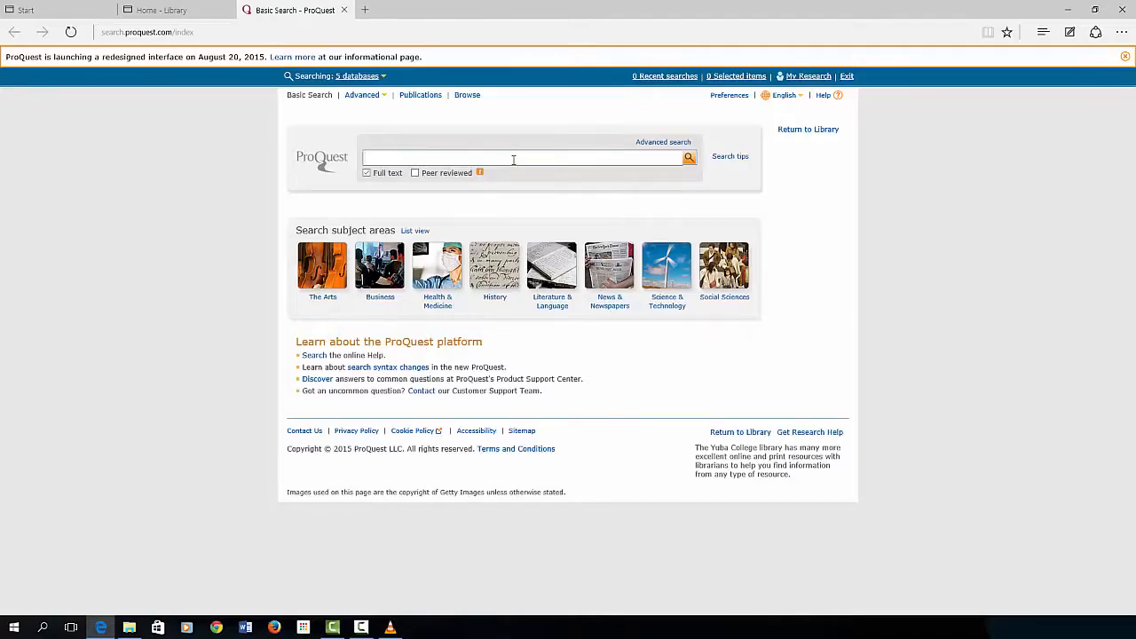
Search ProQuest for nutrition and scroll through the returned articles
{"action": "type", "text": "nutrition"}
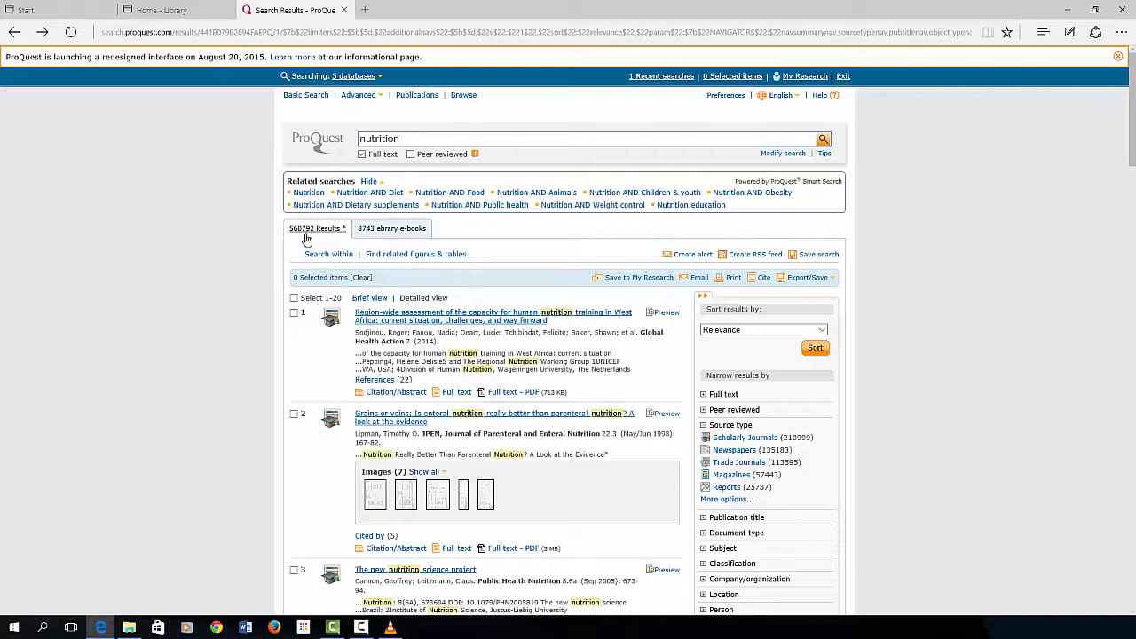
{"action": "scroll", "scroll_direction": "down", "scroll_amount": 3}
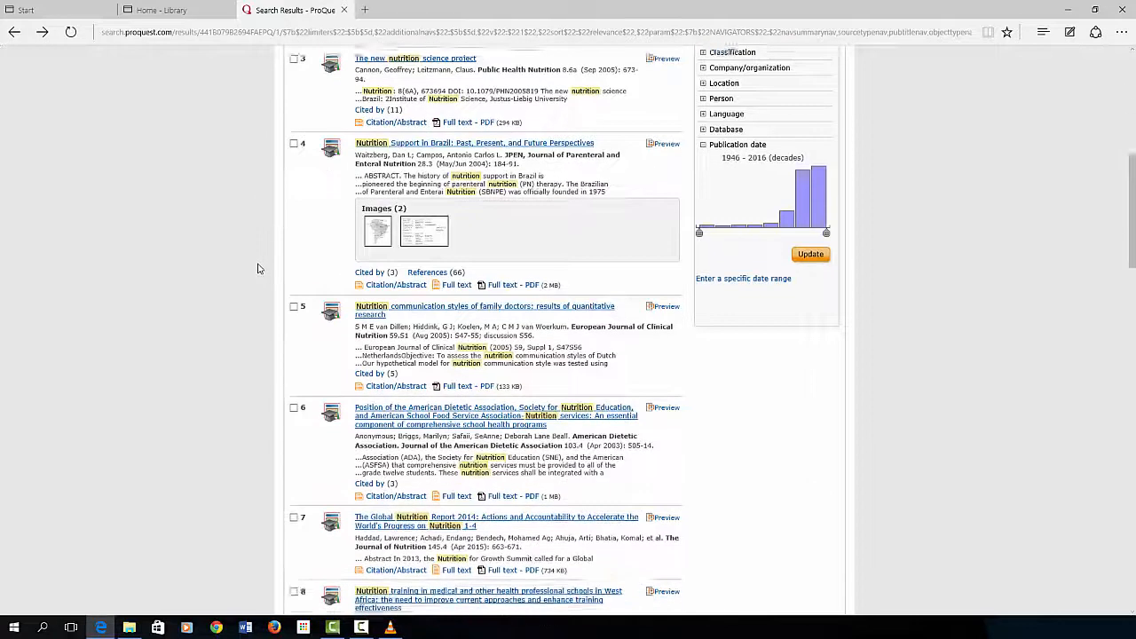
{"action": "scroll", "scroll_direction": "down", "scroll_amount": 3}
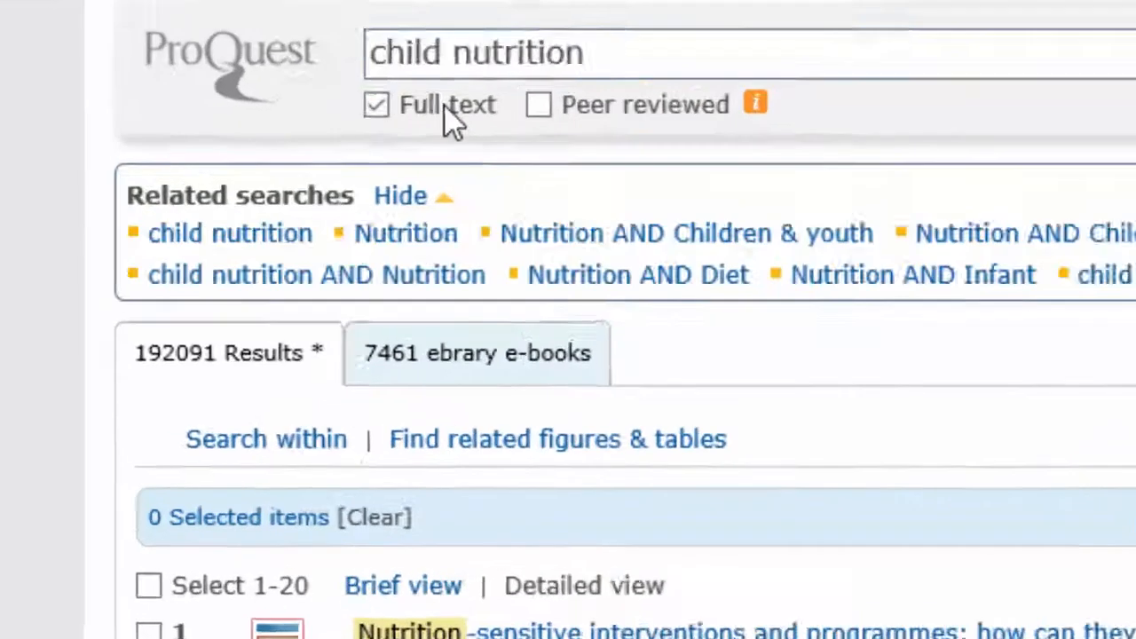
Refine the search to 'child nutrition in public schools' with Full text checked
{"action": "scroll", "scroll_direction": "down", "scroll_amount": 3}
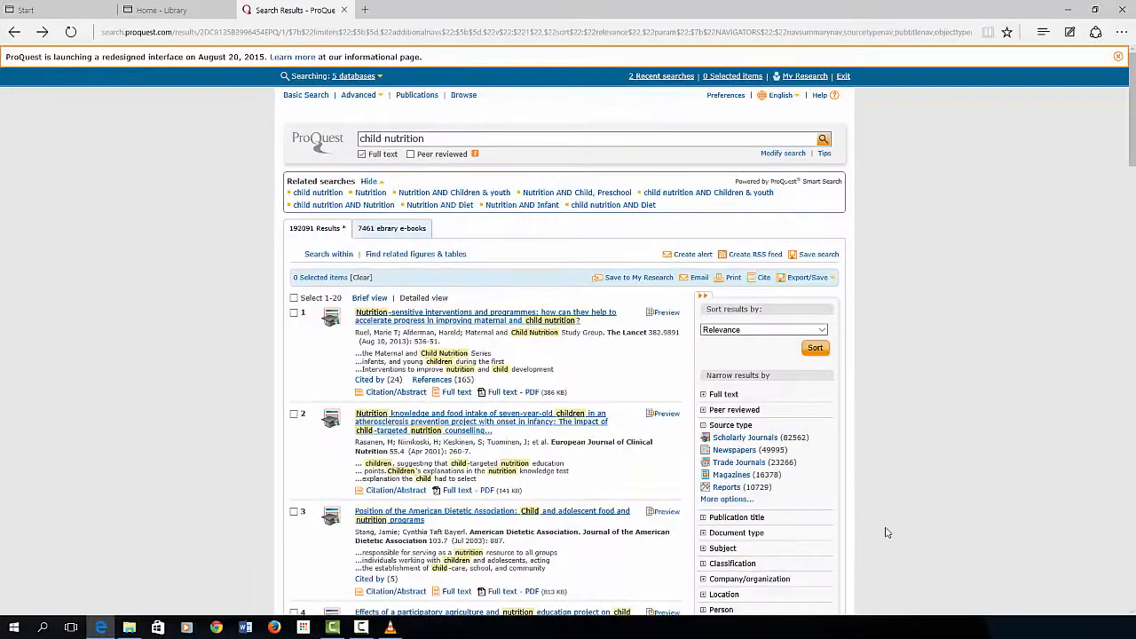
{"action": "scroll", "scroll_direction": "down", "scroll_amount": 3}
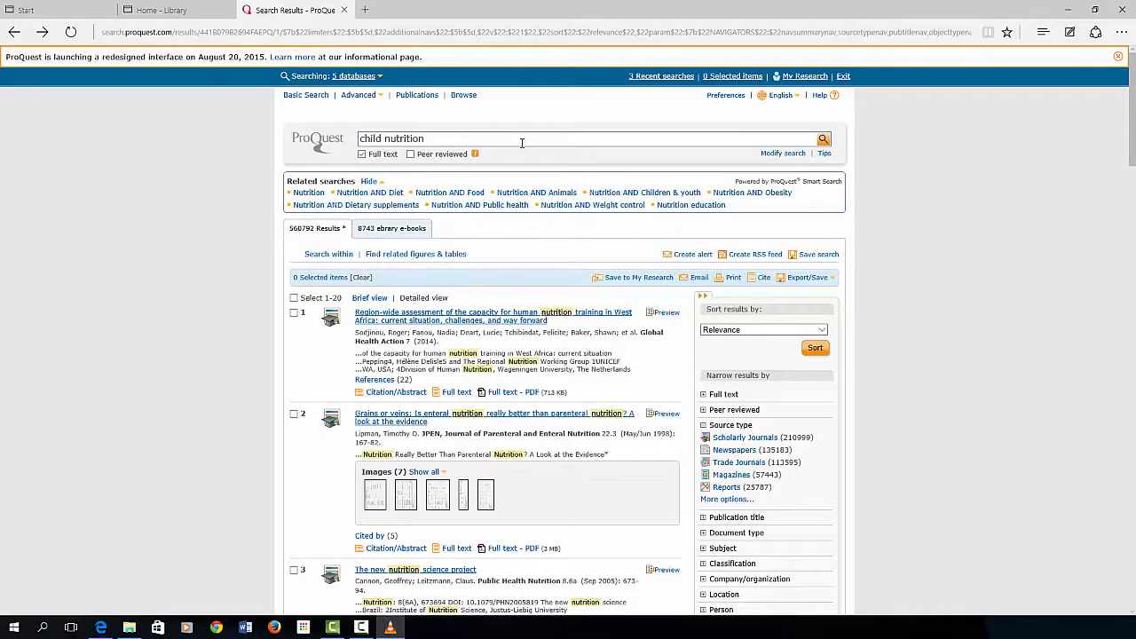
{"action": "left_click", "coordinate": [522, 138]}
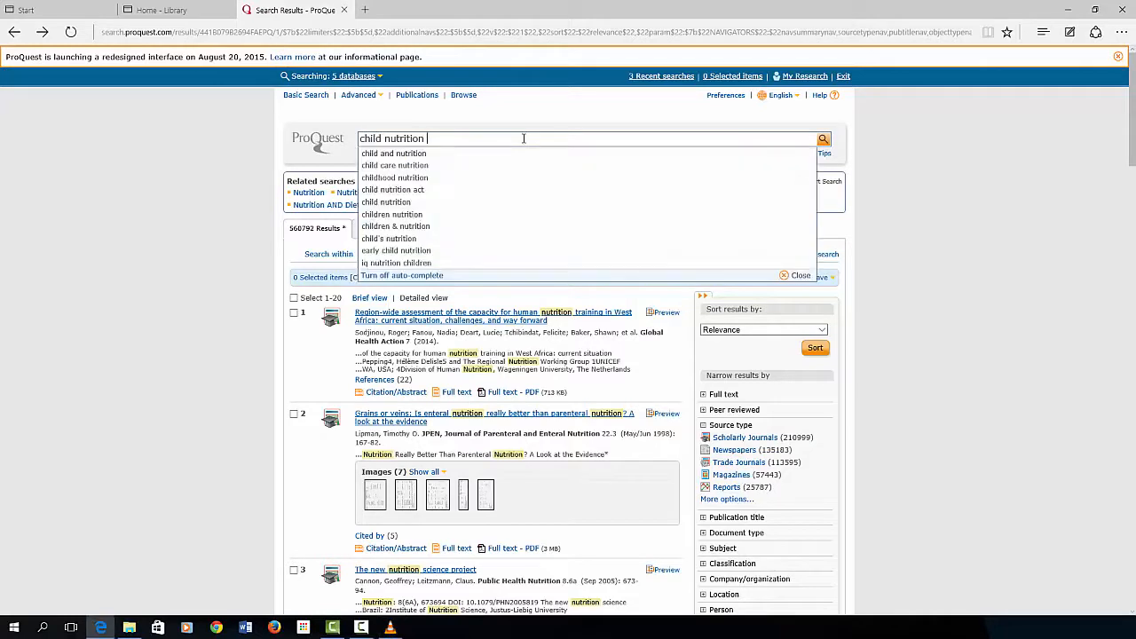
{"action": "type", "text": "p"}
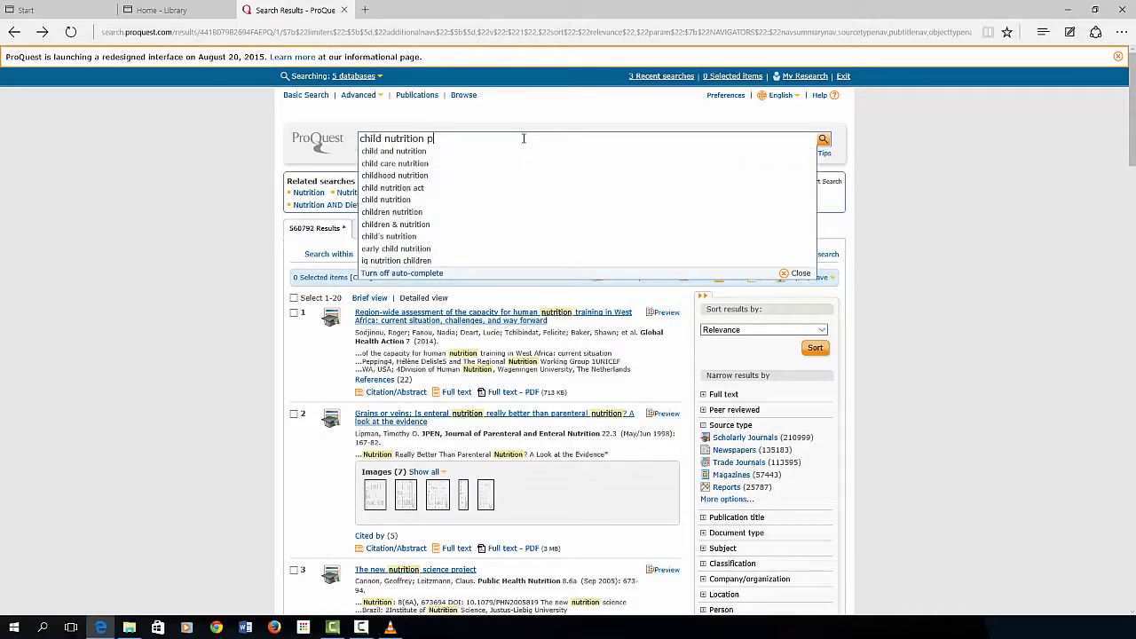
{"action": "type", "text": "ublic"}
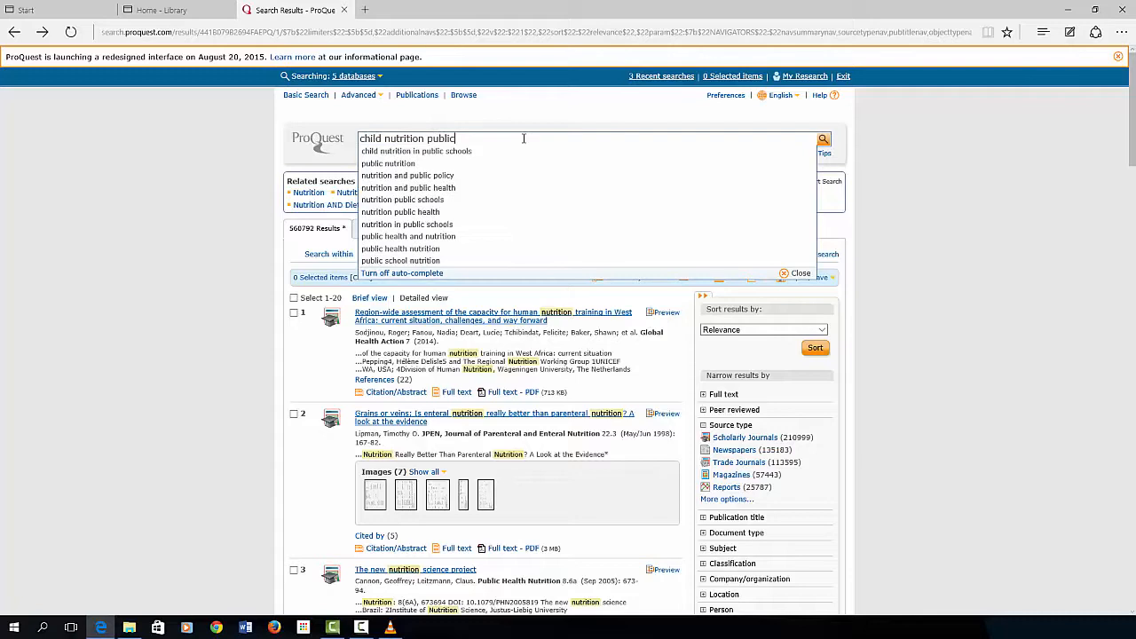
{"action": "mouse_move", "coordinate": [455, 151]}
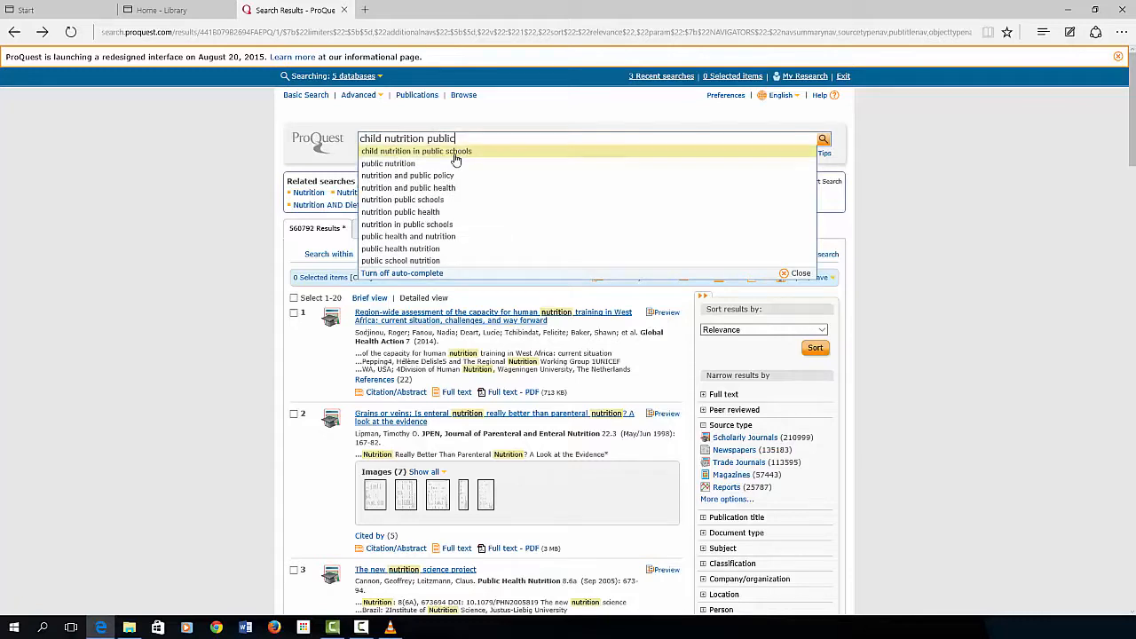
{"action": "left_click", "coordinate": [415, 149]}
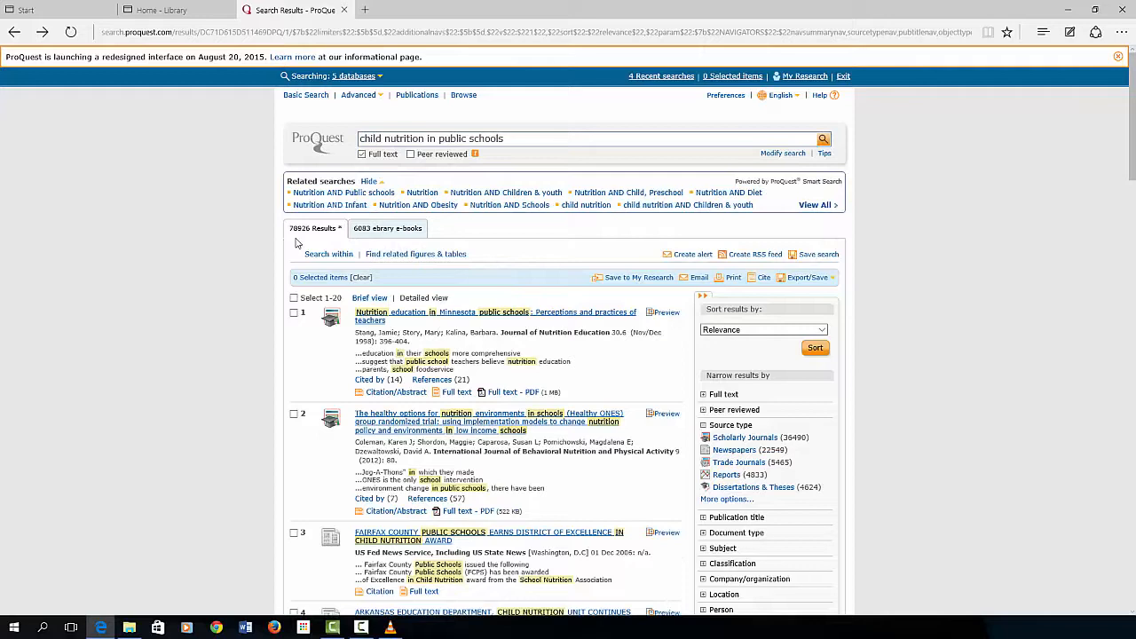
Scroll the results to item 18, Changing Nutrition Standards in Schools
{"action": "scroll", "scroll_direction": "down", "scroll_amount": 3}
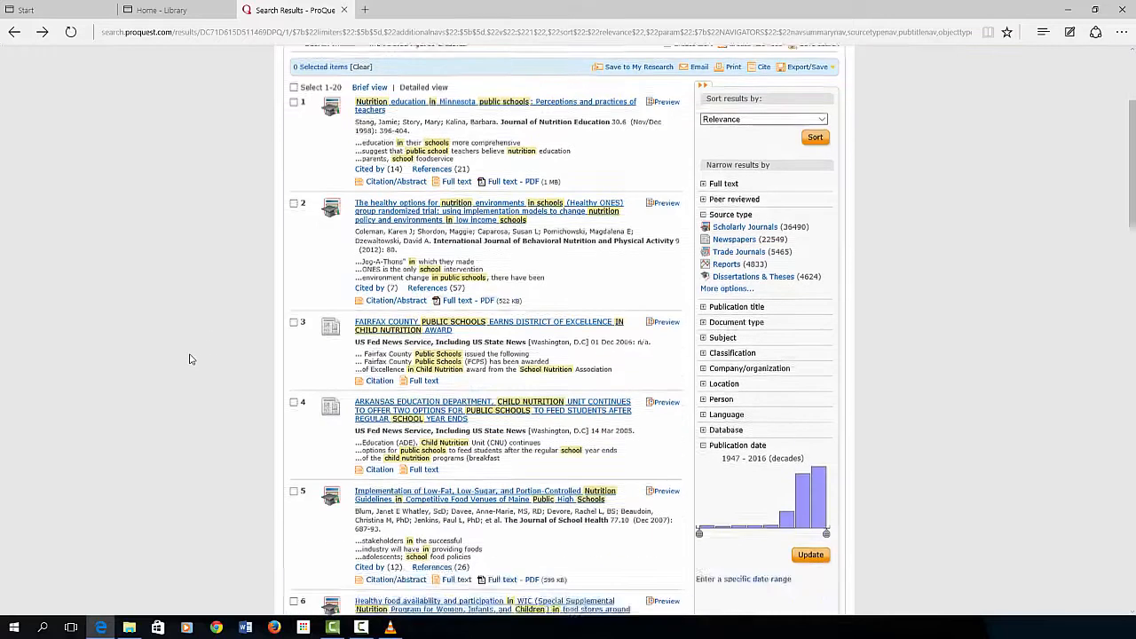
{"action": "scroll", "scroll_direction": "down", "scroll_amount": 3}
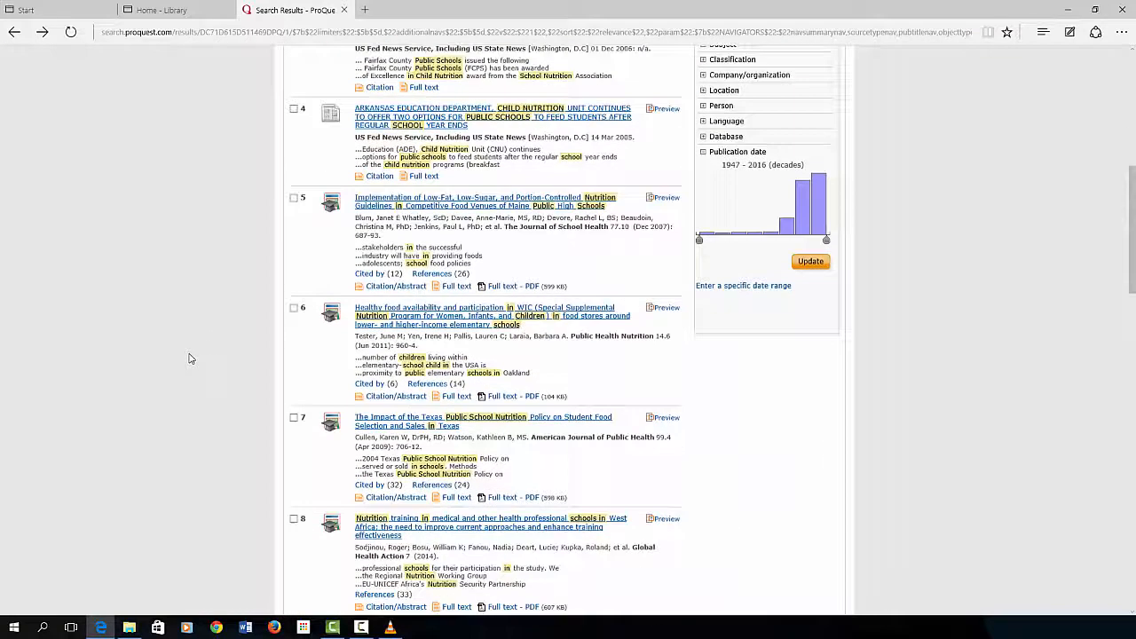
{"action": "scroll", "scroll_direction": "down", "scroll_amount": 3}
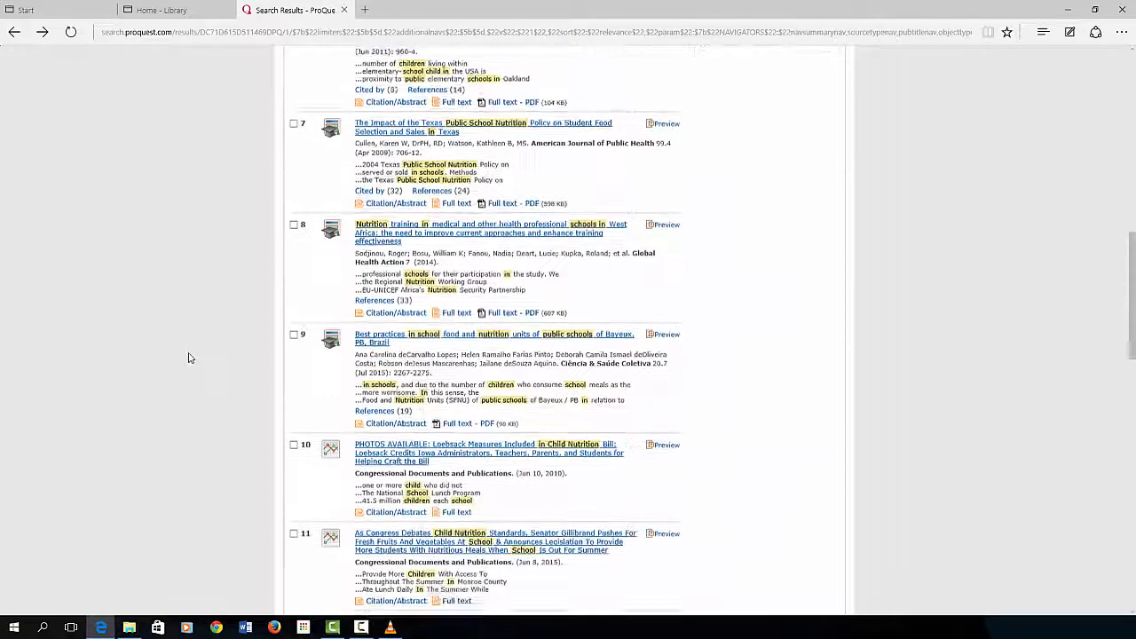
{"action": "scroll", "scroll_direction": "down", "scroll_amount": 3}
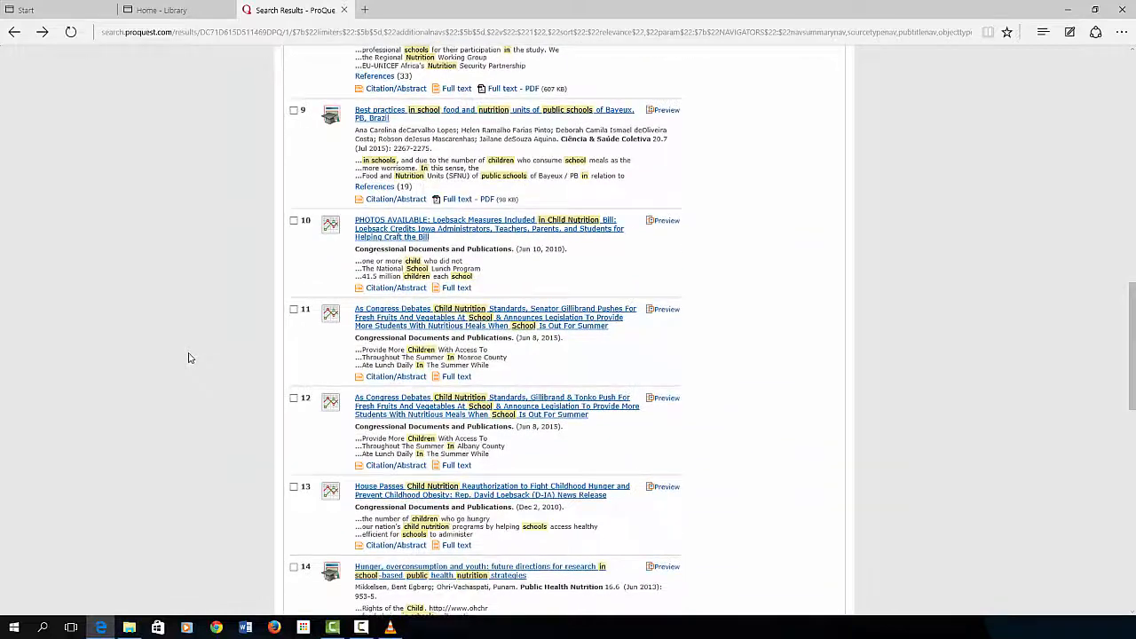
{"action": "scroll", "scroll_direction": "down", "scroll_amount": 3}
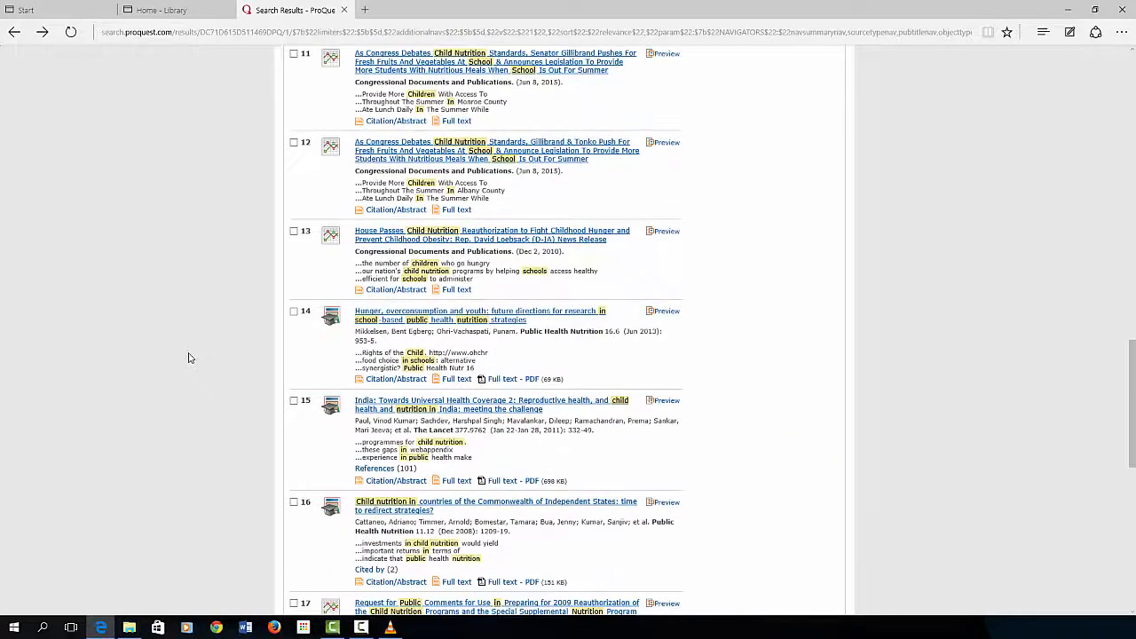
{"action": "scroll", "scroll_direction": "down", "scroll_amount": 3}
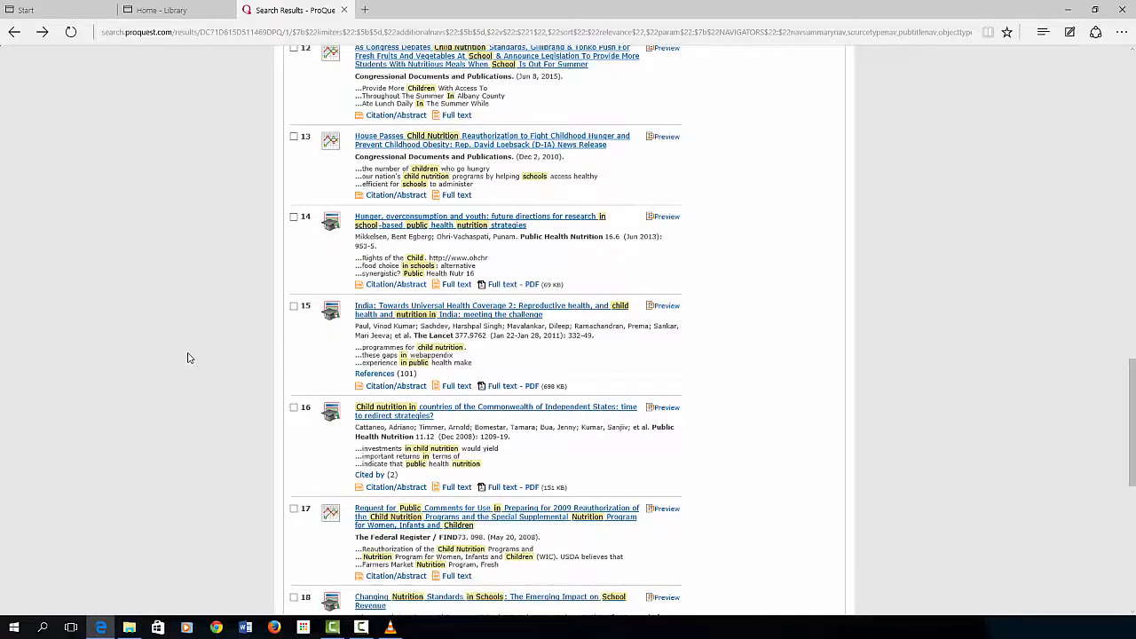
{"action": "scroll", "scroll_direction": "down", "scroll_amount": 3}
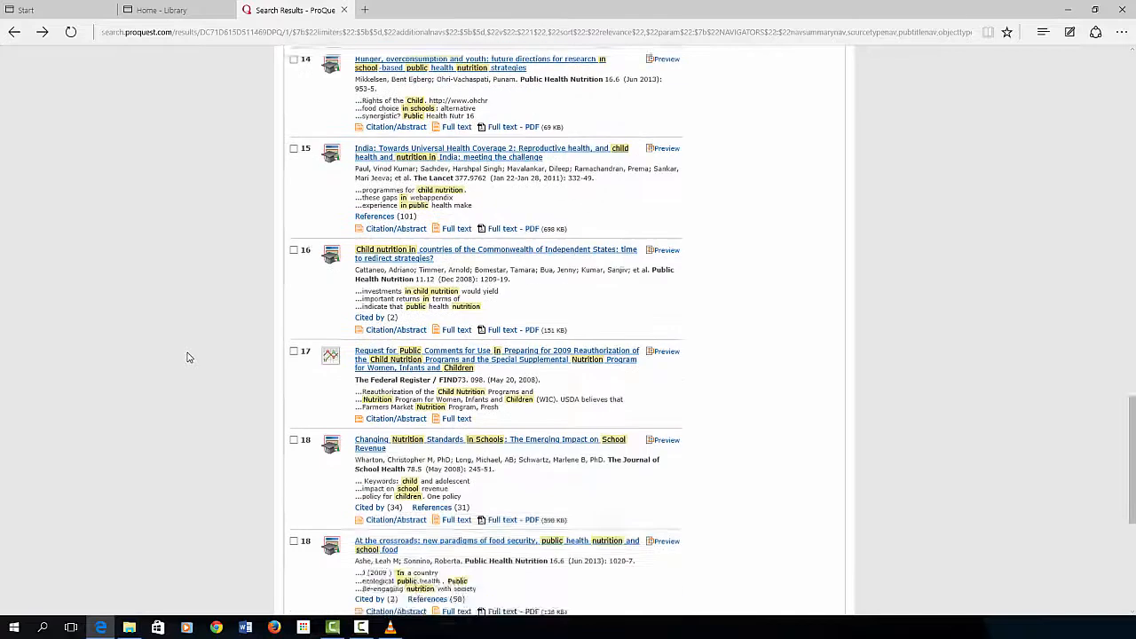
{"action": "scroll", "scroll_direction": "down", "scroll_amount": 3}
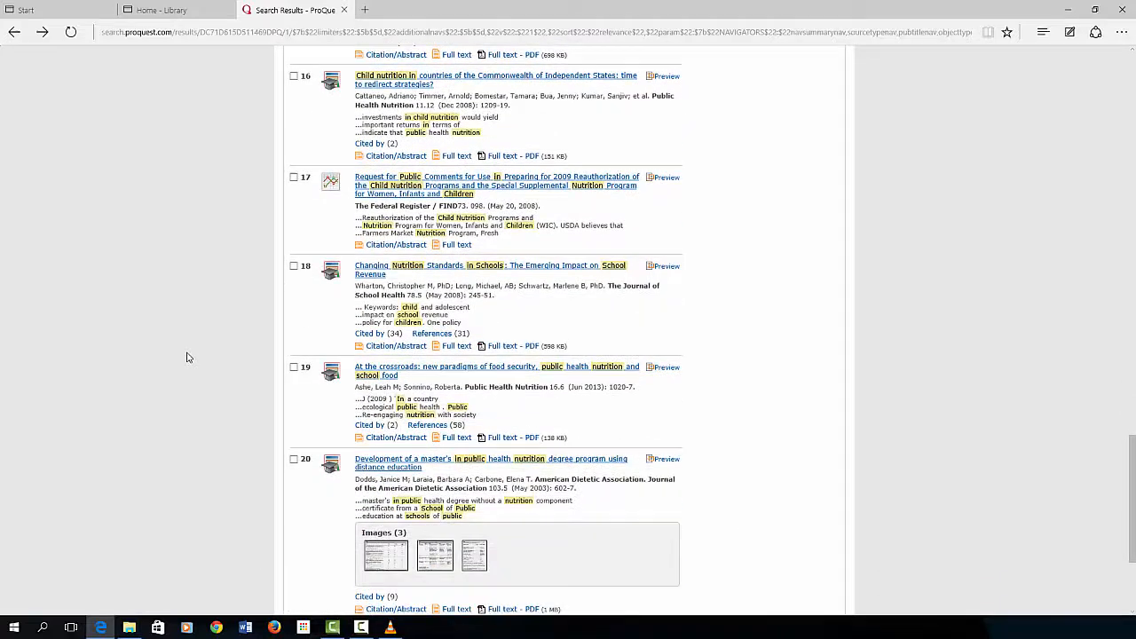
{"action": "mouse_move", "coordinate": [163, 344]}
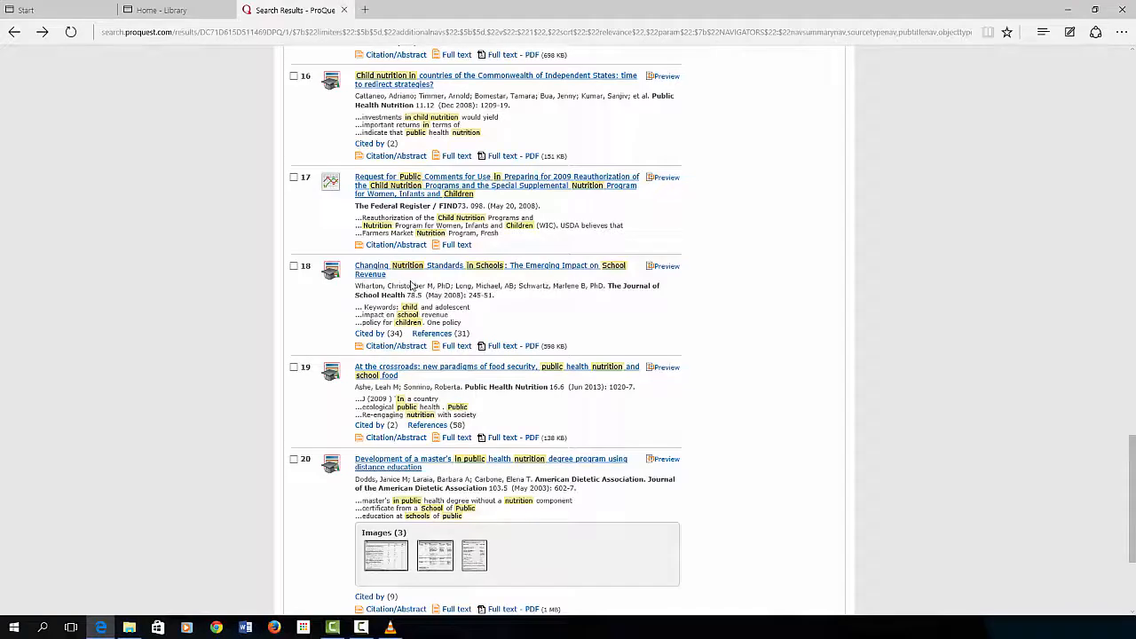
{"action": "scroll", "scroll_direction": "down", "scroll_amount": 3}
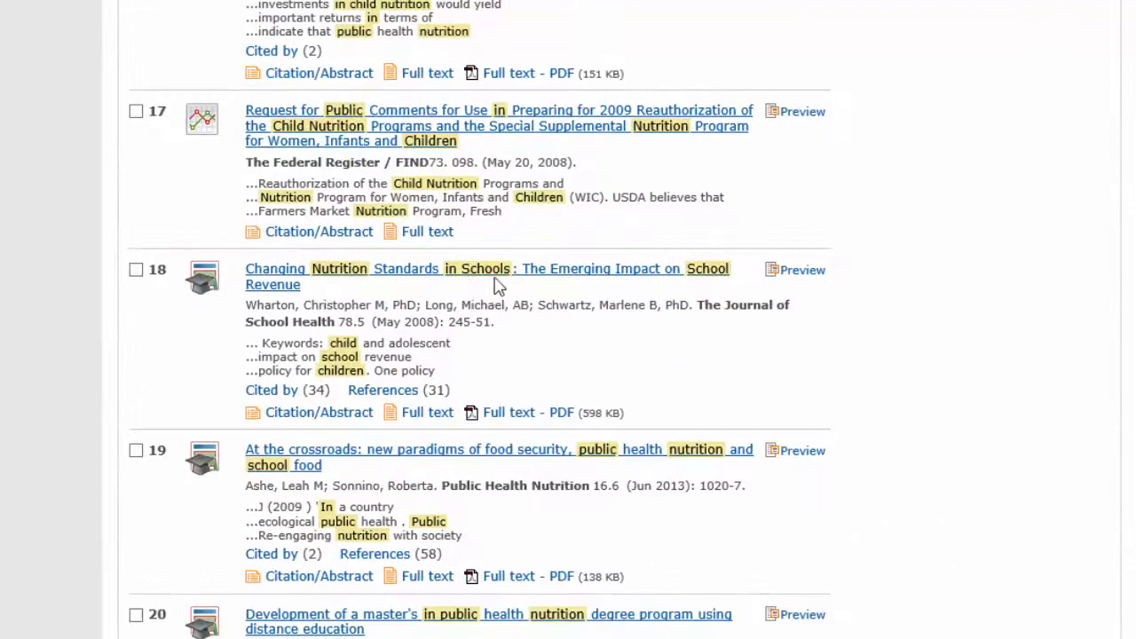
{"action": "mouse_move", "coordinate": [648, 411]}
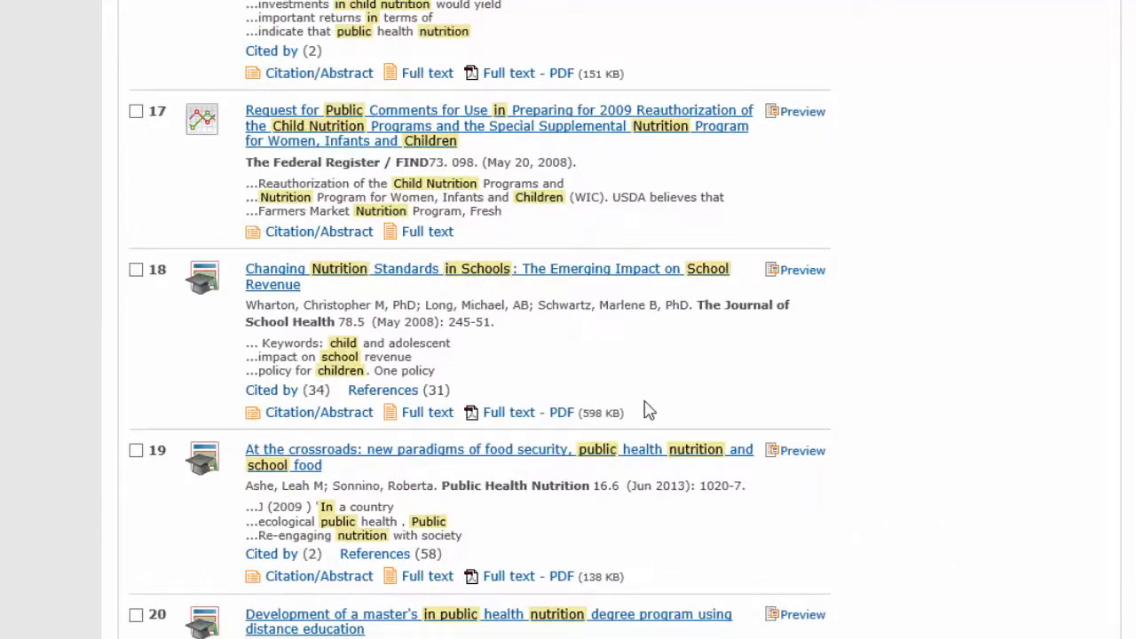
{"action": "mouse_move", "coordinate": [559, 394]}
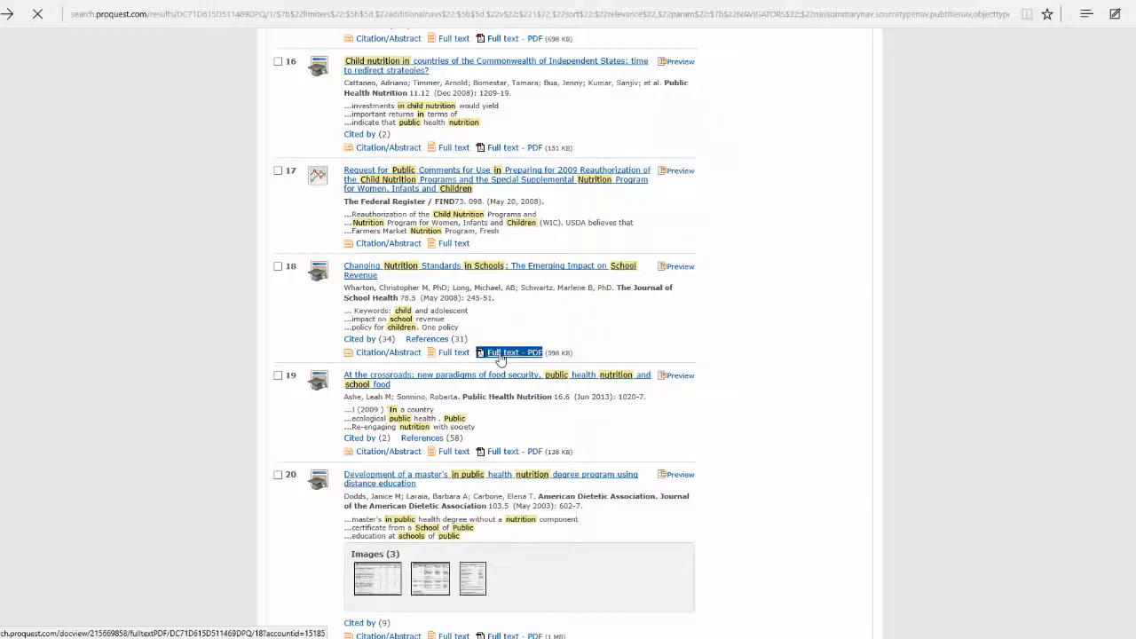
View the full-text PDF of 'Changing Nutrition Standards in Schools', scrolling past the abstract into the body
{"action": "left_click", "coordinate": [512, 351]}
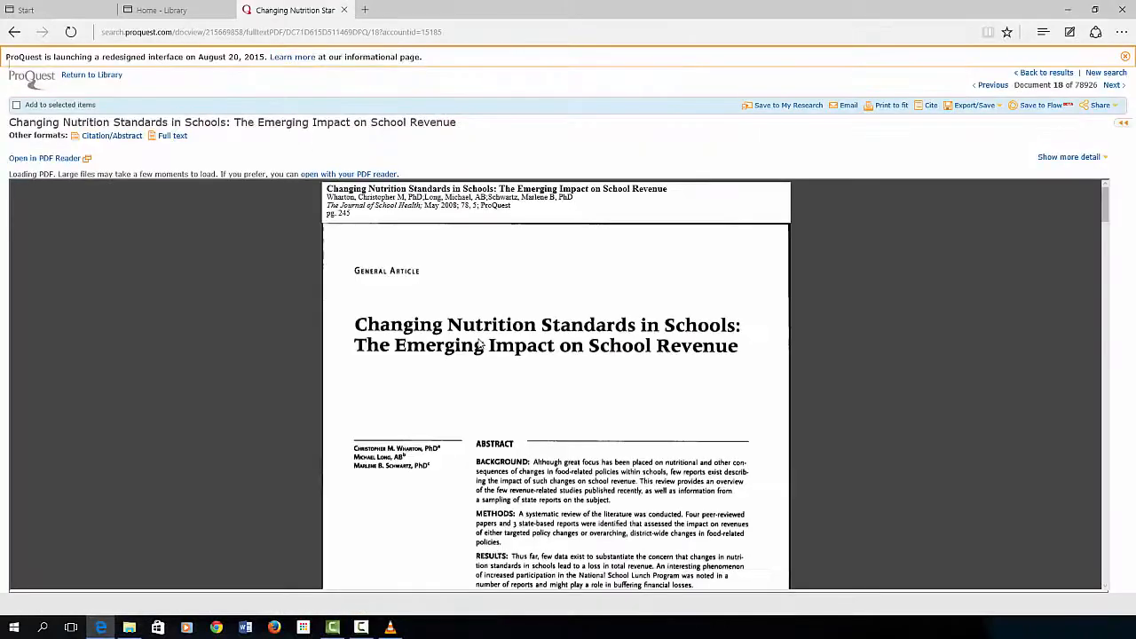
{"action": "scroll", "scroll_direction": "down", "scroll_amount": 3}
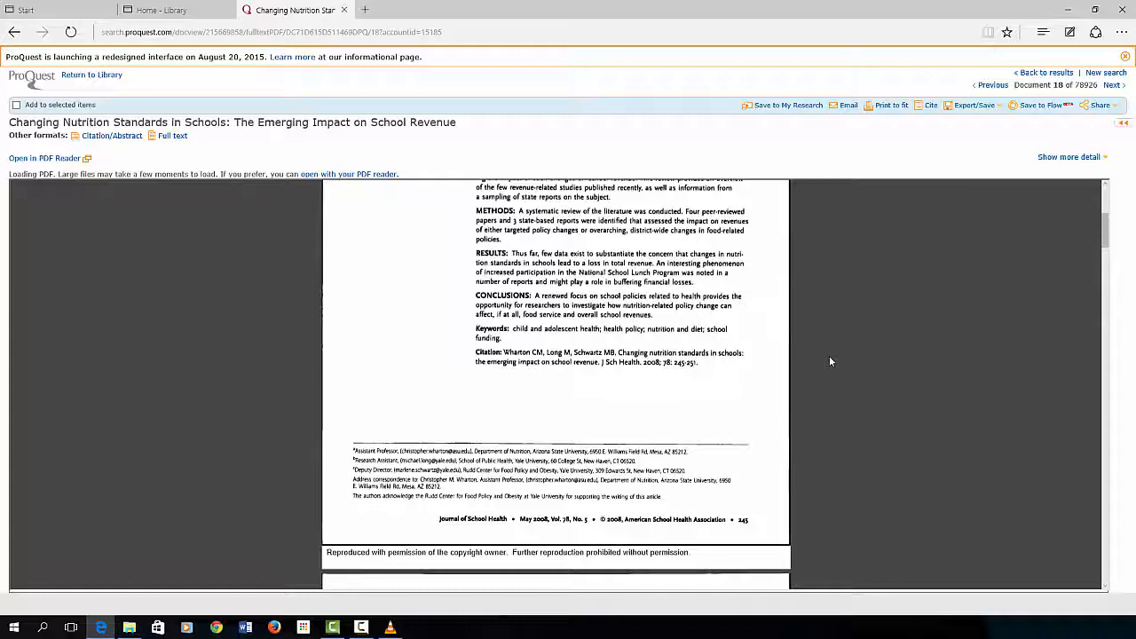
{"action": "scroll", "scroll_direction": "down", "scroll_amount": 3}
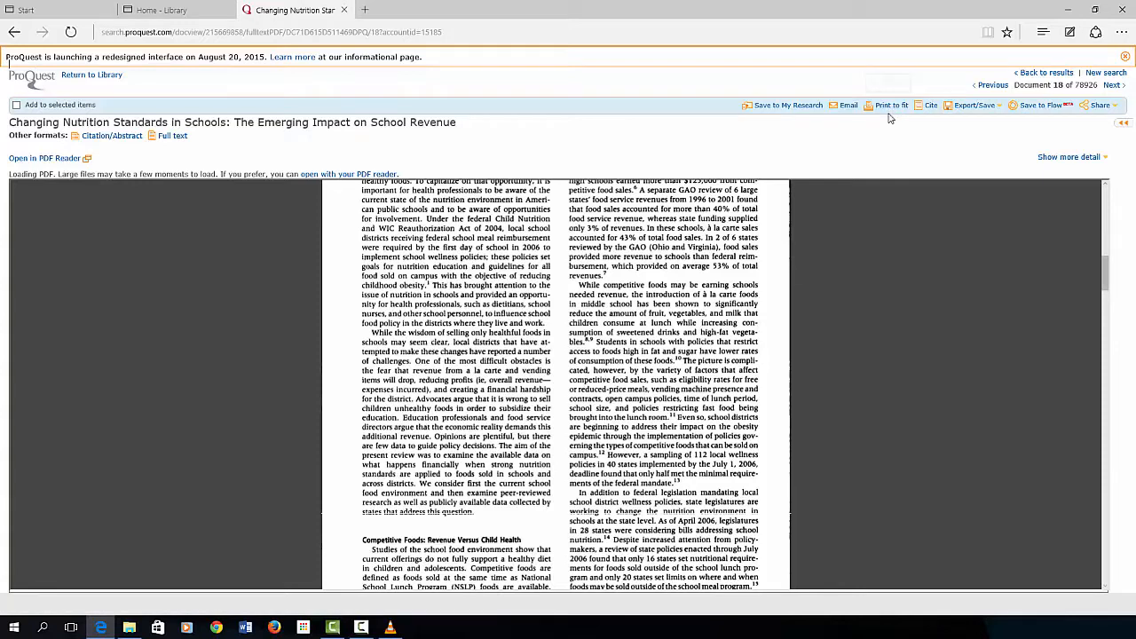
{"action": "mouse_move", "coordinate": [916, 138]}
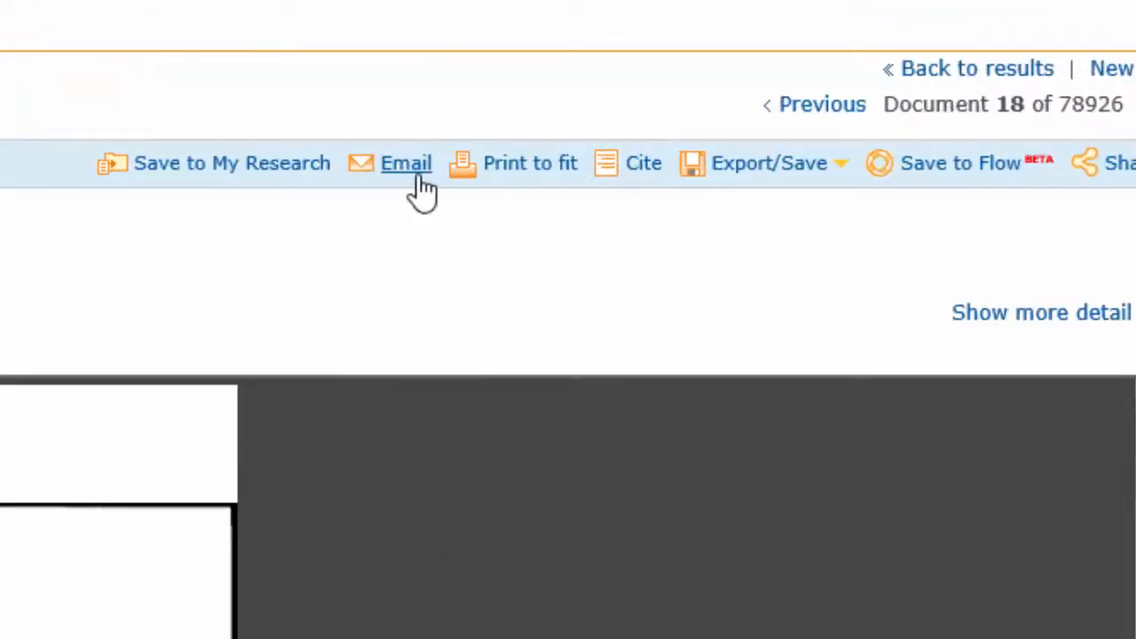
Prepare an email of the article that includes bibliographic citations in MLA 7th Edition style
{"action": "left_click", "coordinate": [405, 163]}
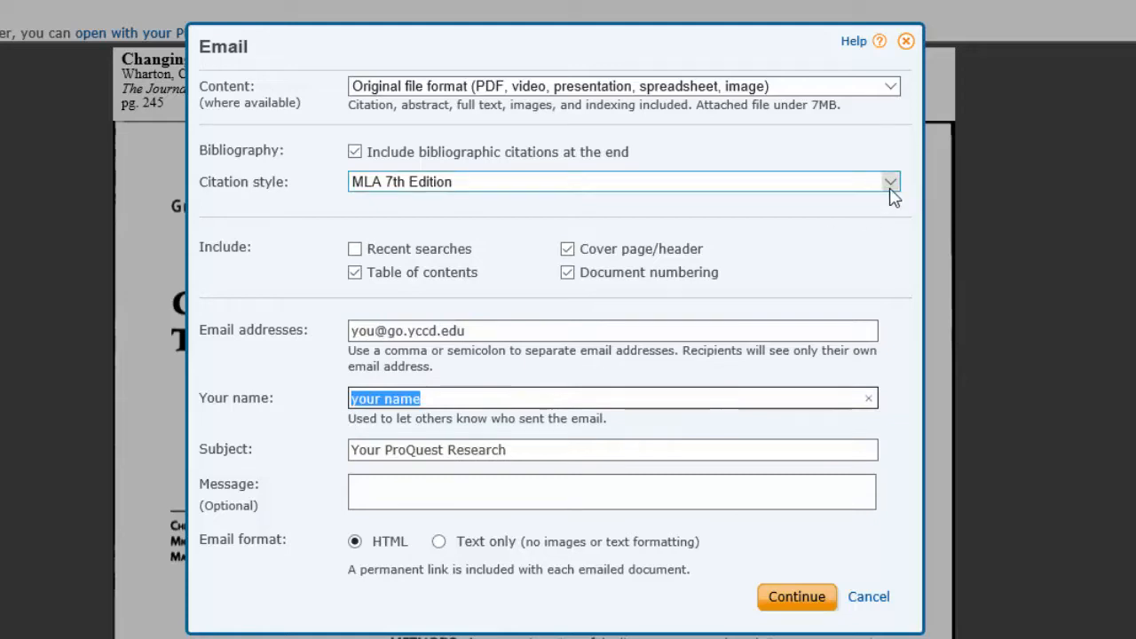
{"action": "left_click", "coordinate": [355, 152]}
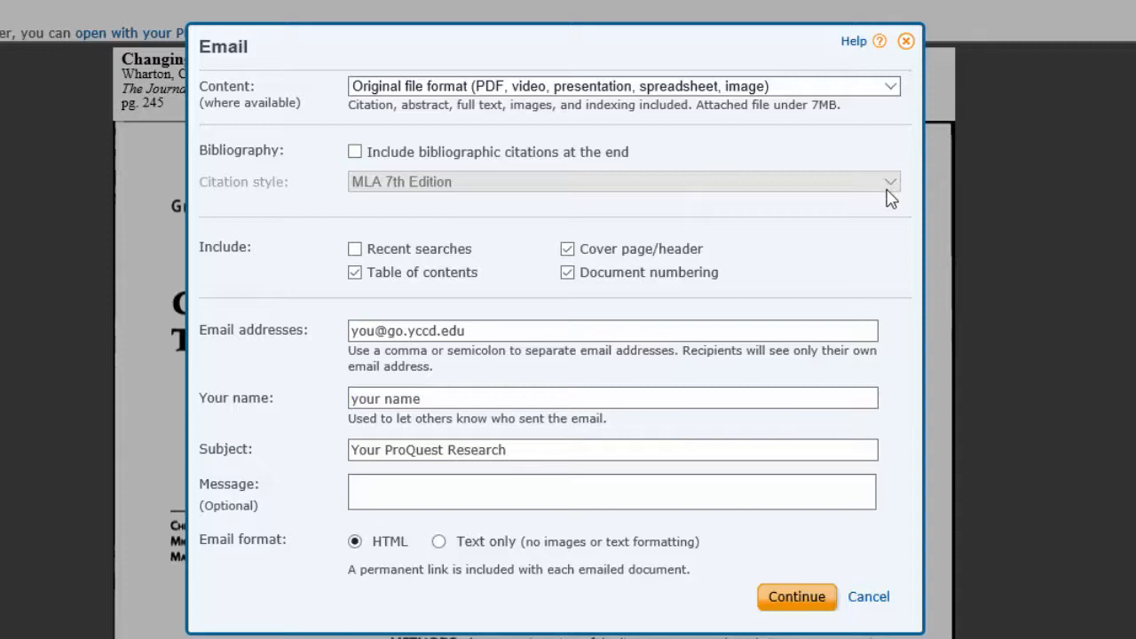
{"action": "left_click", "coordinate": [355, 151]}
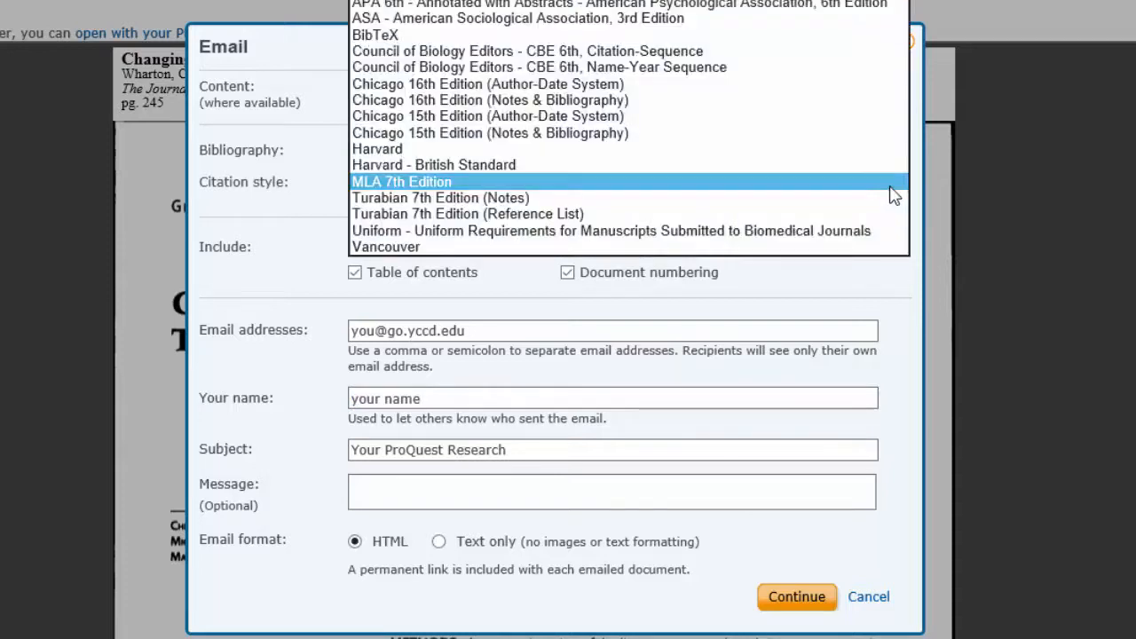
{"action": "left_click", "coordinate": [401, 181]}
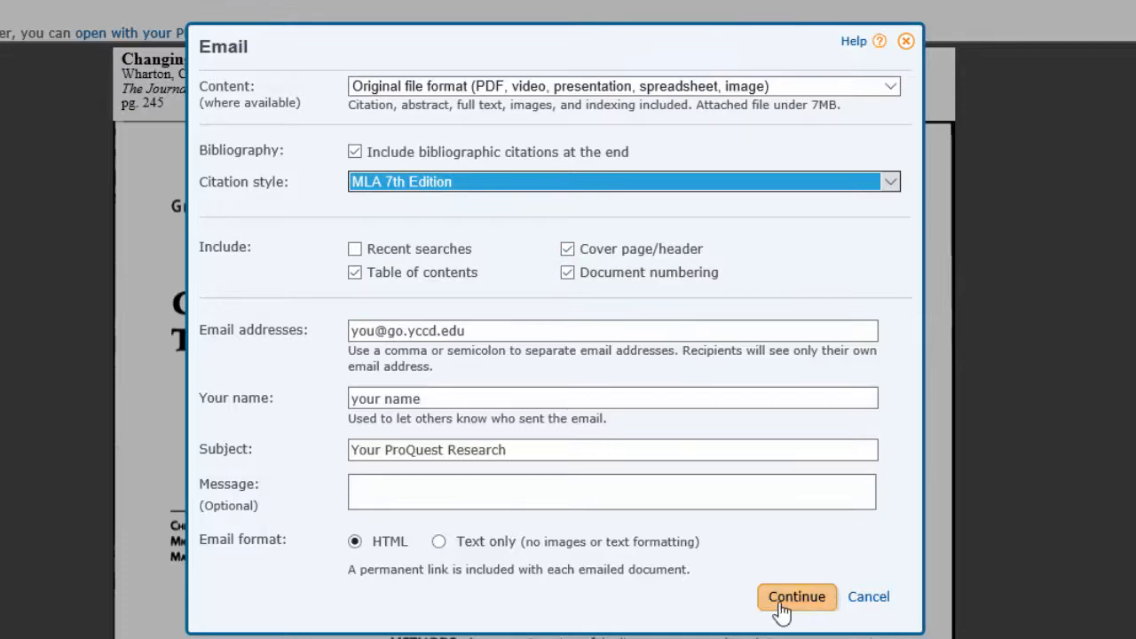
Send the email to the college address and dismiss the sent confirmation
{"action": "left_click", "coordinate": [796, 597]}
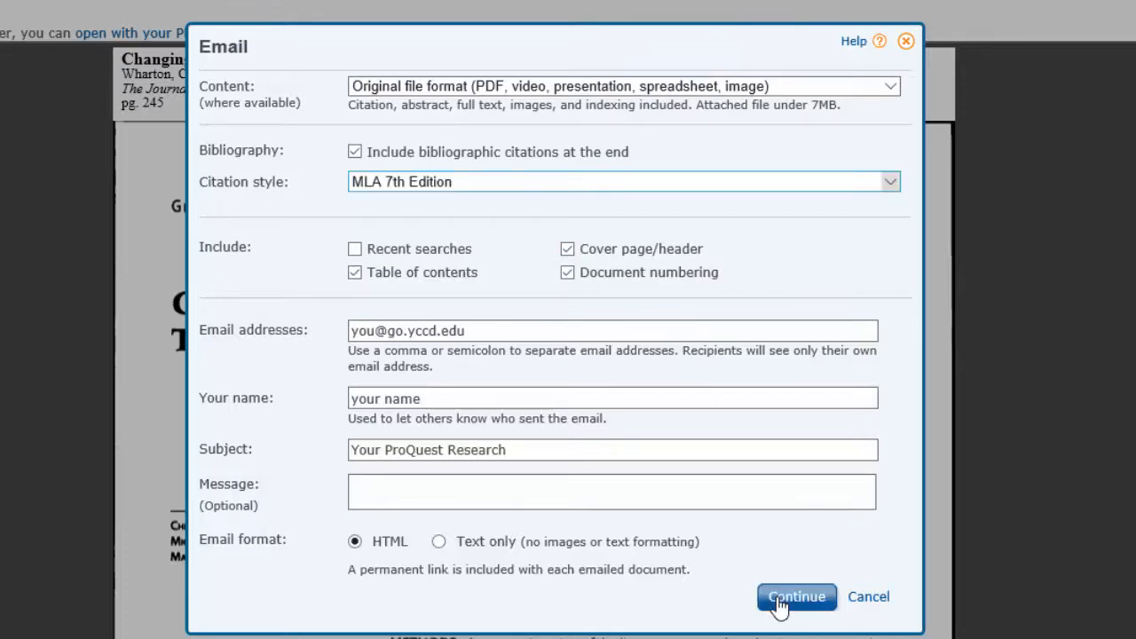
{"action": "left_click", "coordinate": [796, 596]}
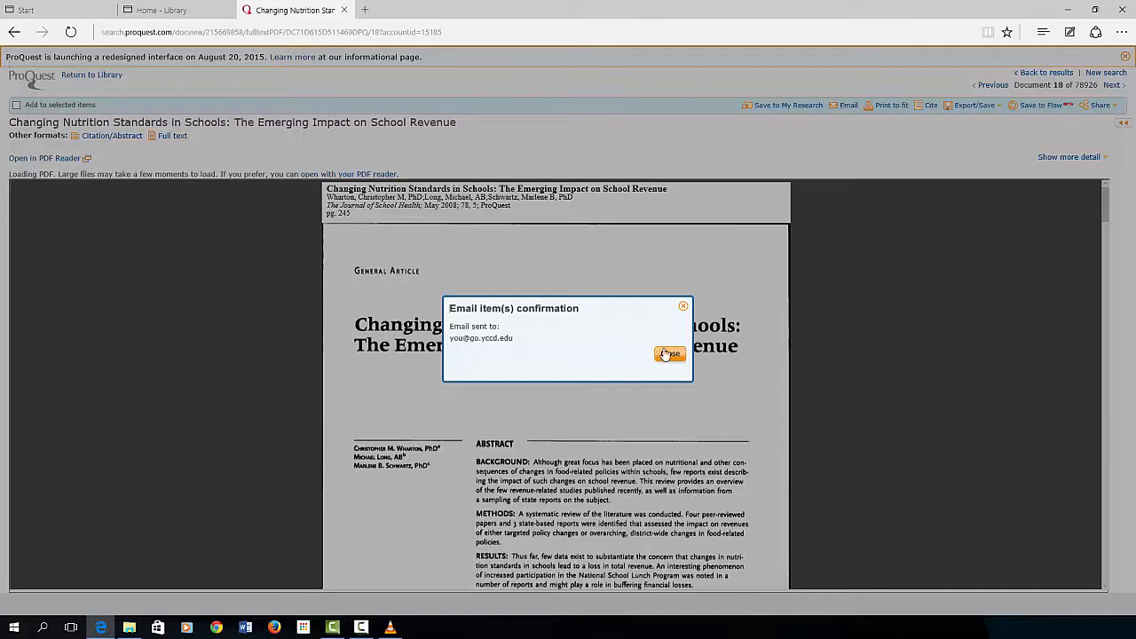
{"action": "left_click", "coordinate": [669, 354]}
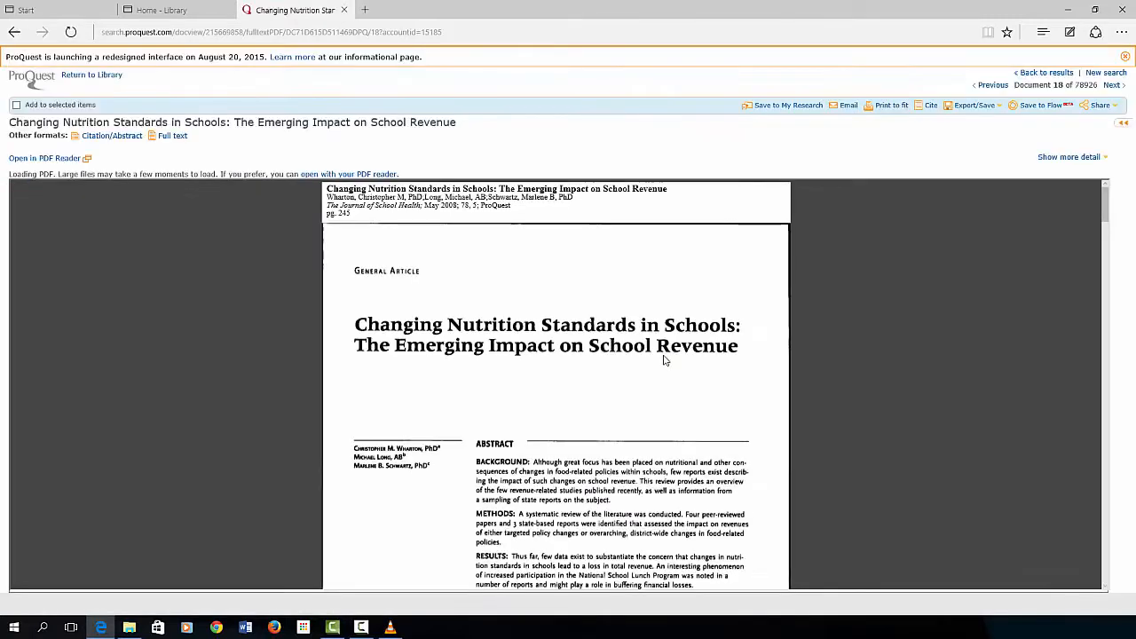
{"action": "mouse_move", "coordinate": [975, 160]}
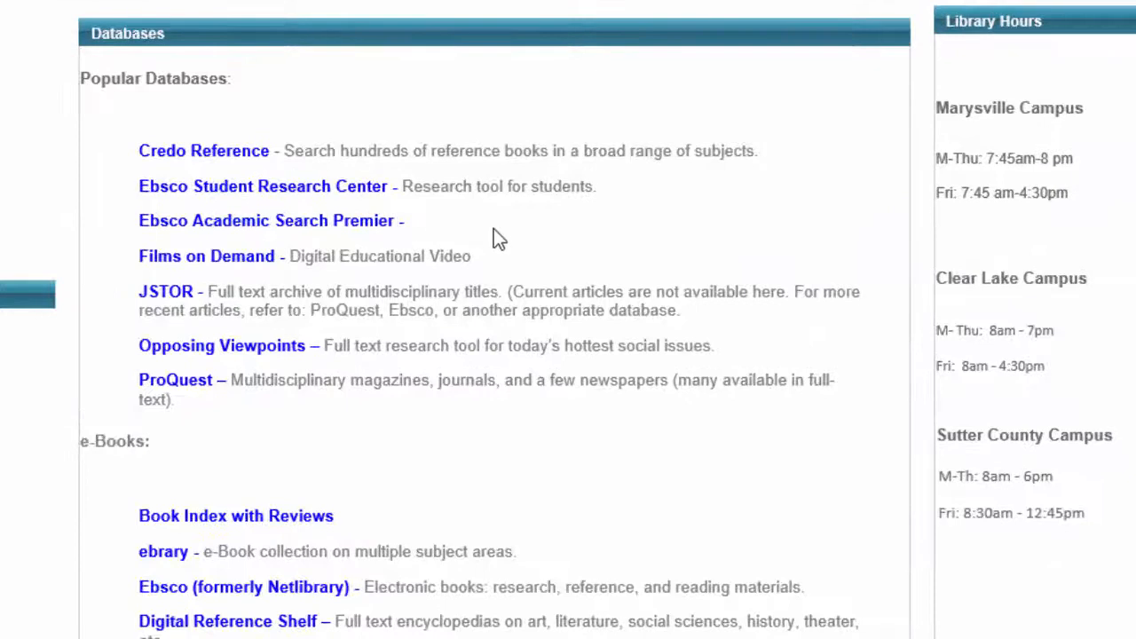
{"action": "scroll", "scroll_direction": "down", "scroll_amount": 3}
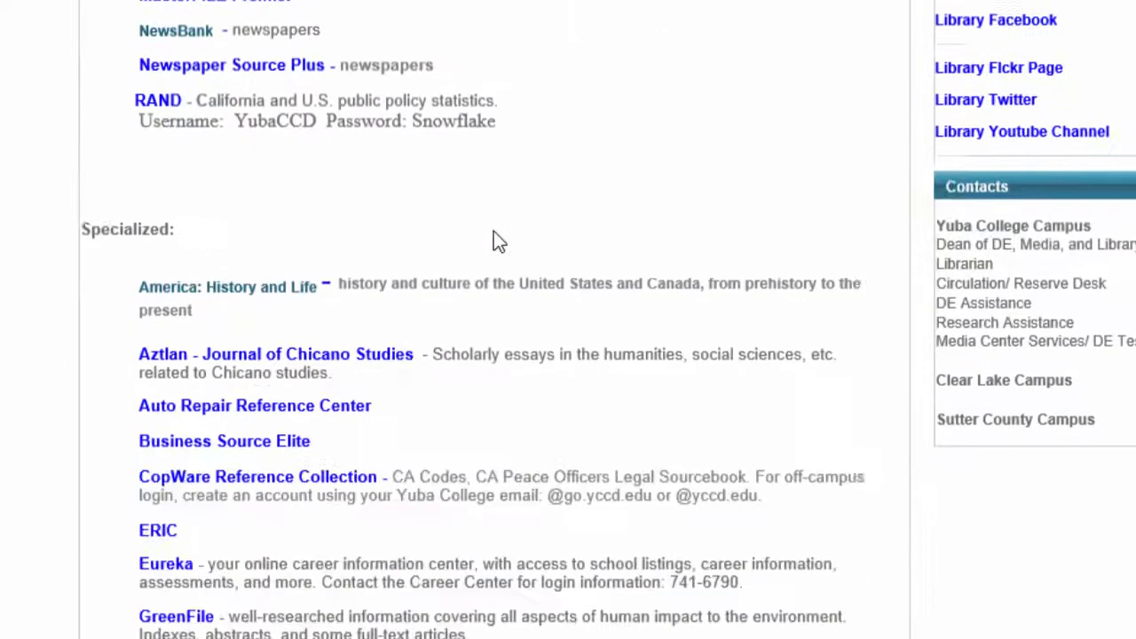
{"action": "scroll", "scroll_direction": "down", "scroll_amount": 3}
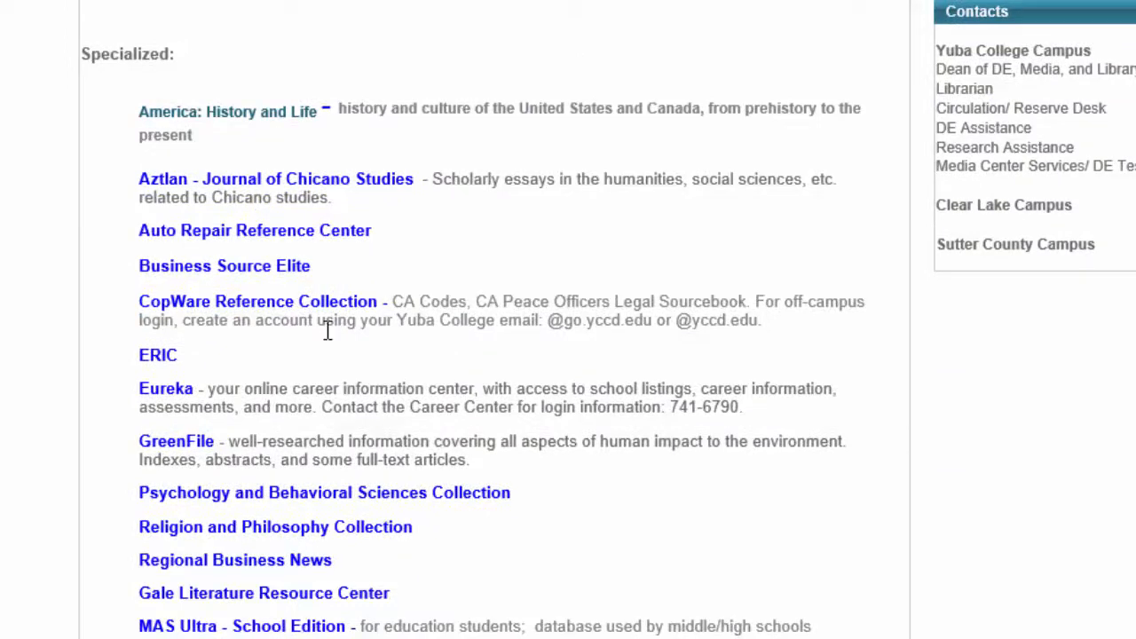
{"action": "scroll", "scroll_direction": "down", "scroll_amount": 3}
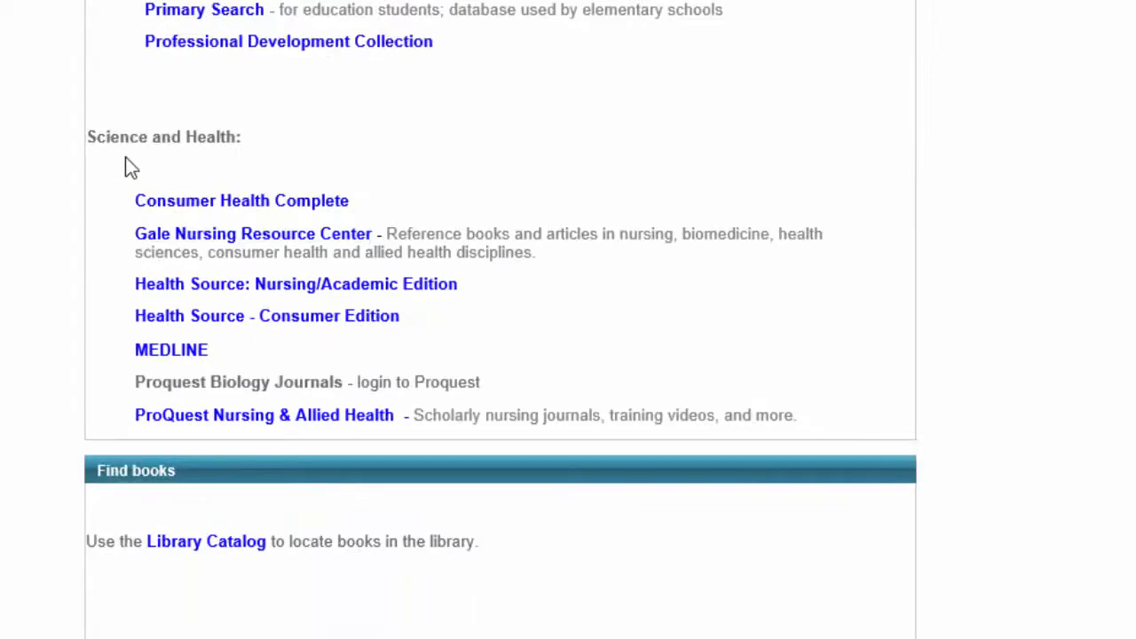
{"action": "mouse_move", "coordinate": [220, 156]}
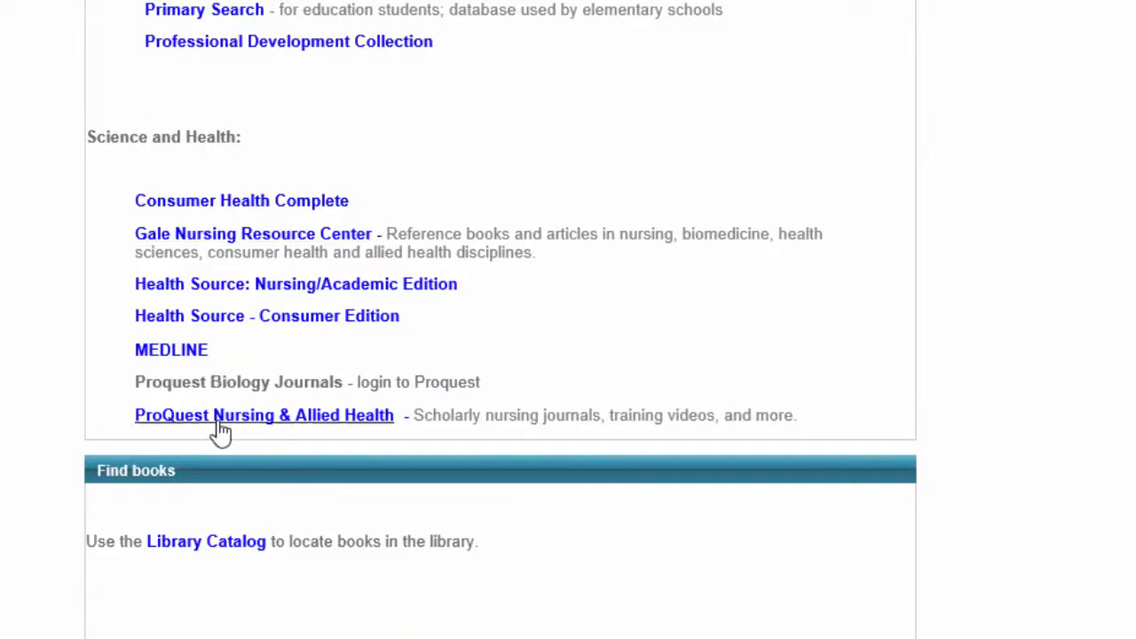
{"action": "mouse_move", "coordinate": [220, 201]}
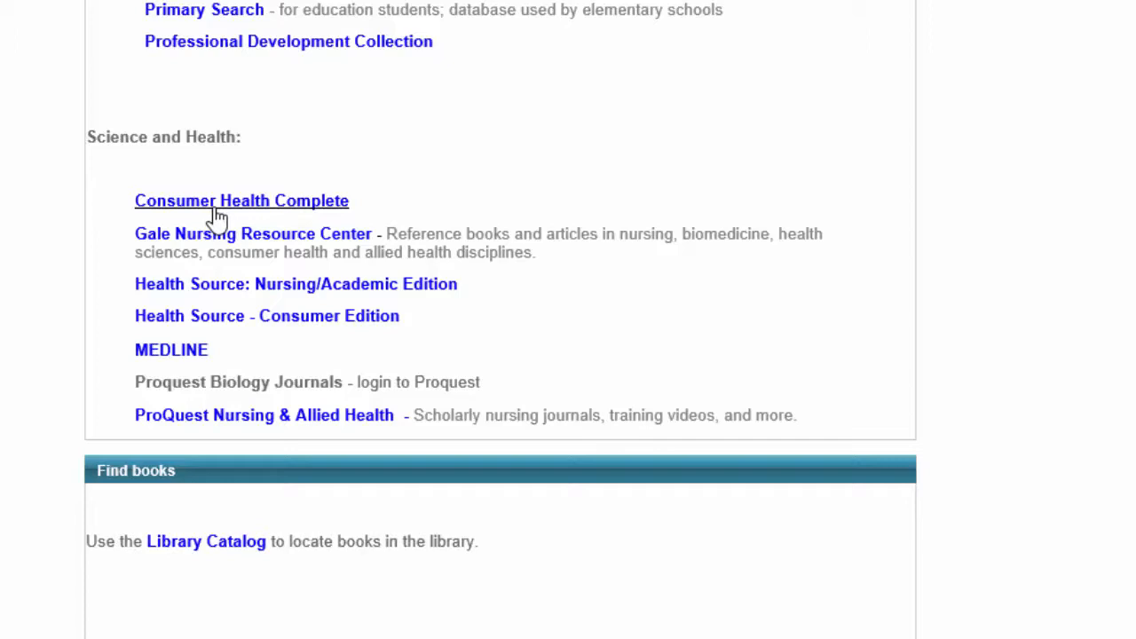
{"action": "mouse_move", "coordinate": [475, 149]}
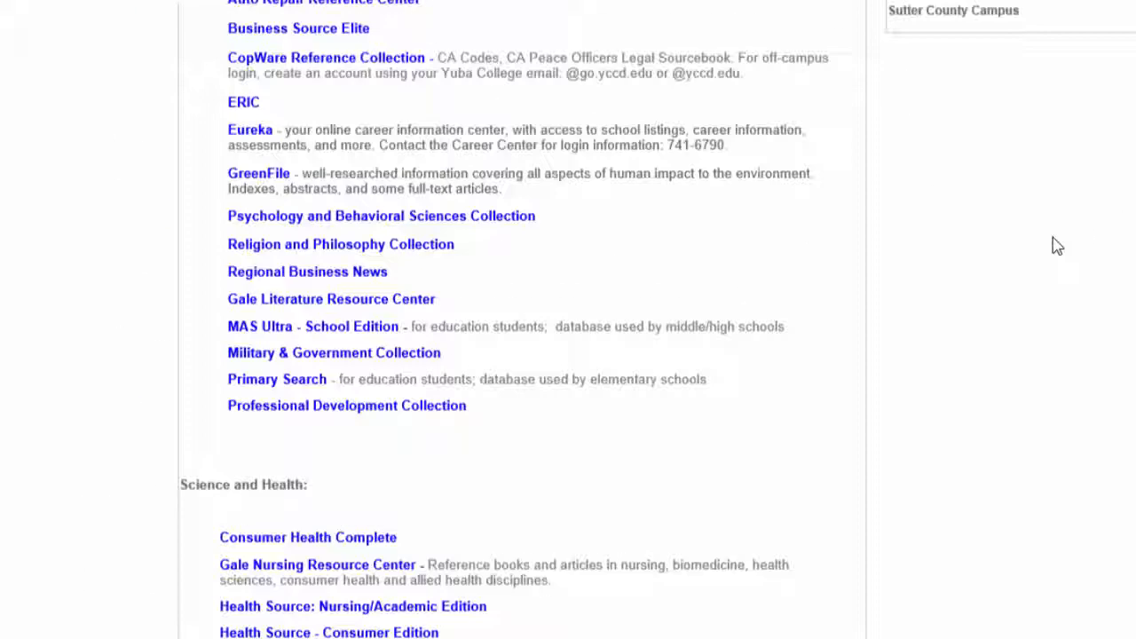
{"action": "scroll", "scroll_direction": "down", "scroll_amount": 3}
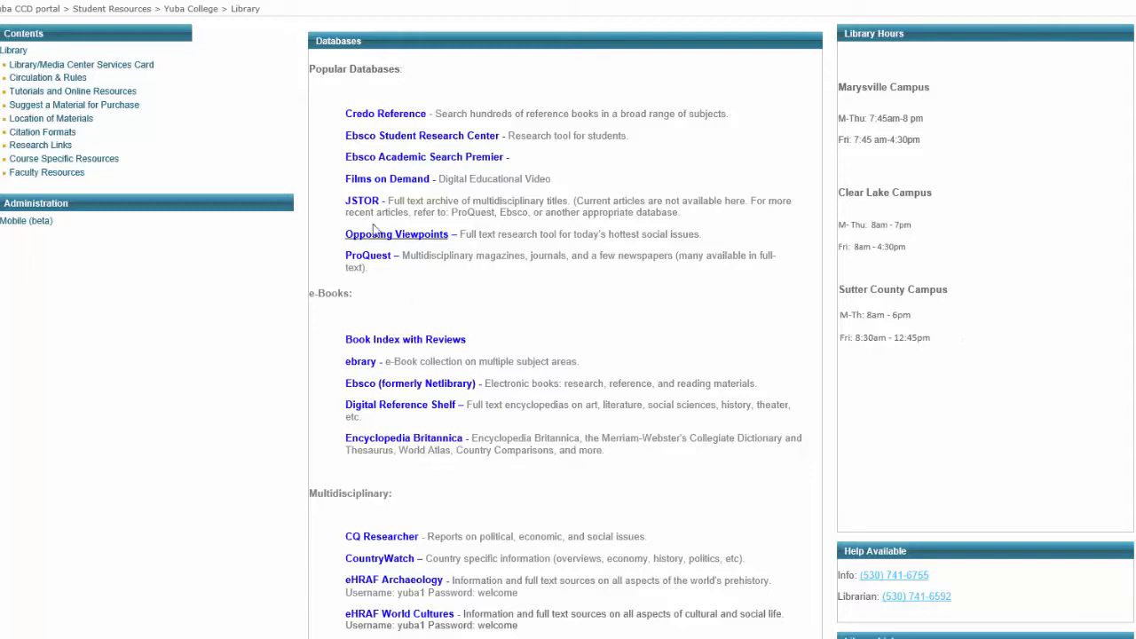
Launch JSTOR from the Popular Databases list, then switch back to the 'Home - Library' page
{"action": "left_click", "coordinate": [363, 199]}
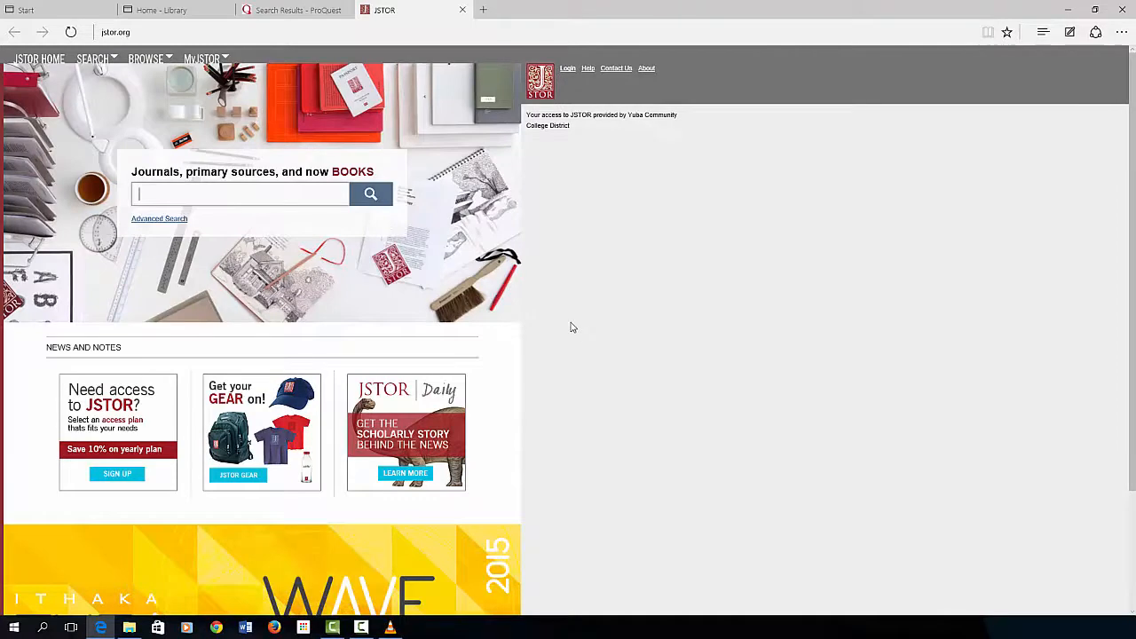
{"action": "left_click", "coordinate": [163, 11]}
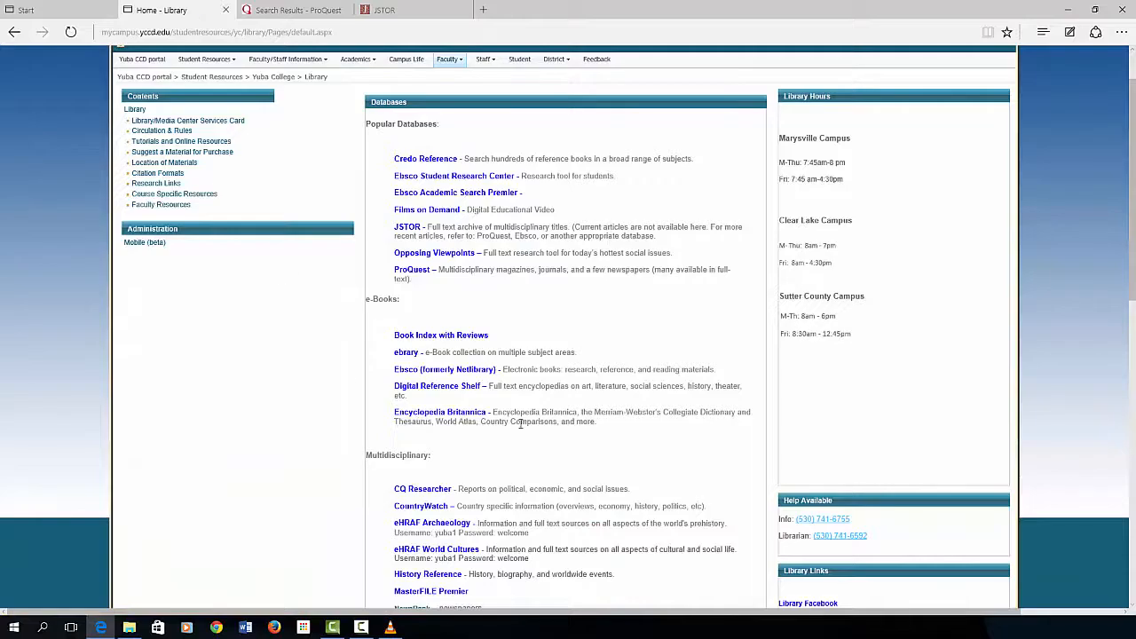